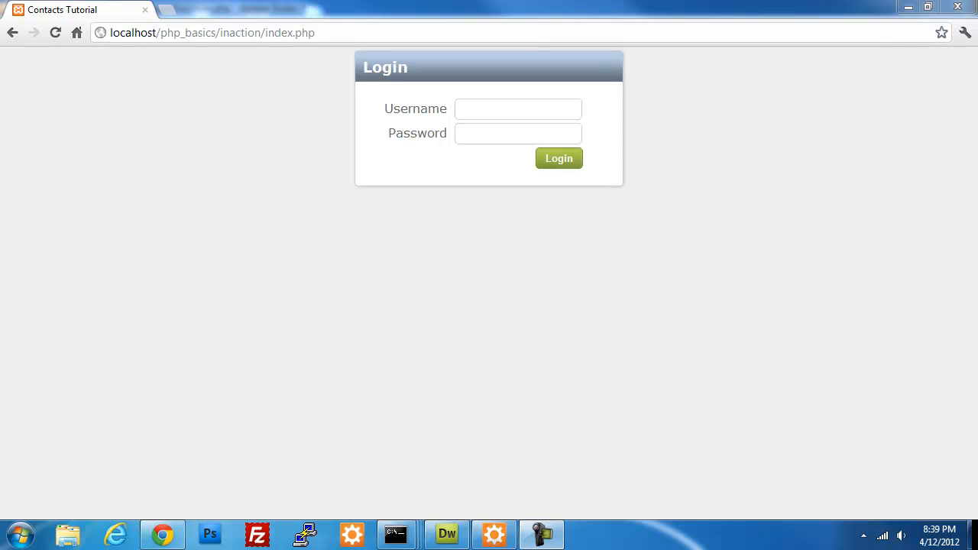
# Enter the username 'nick' in the Login form and move to the password field.
pyautogui.click(518, 108)
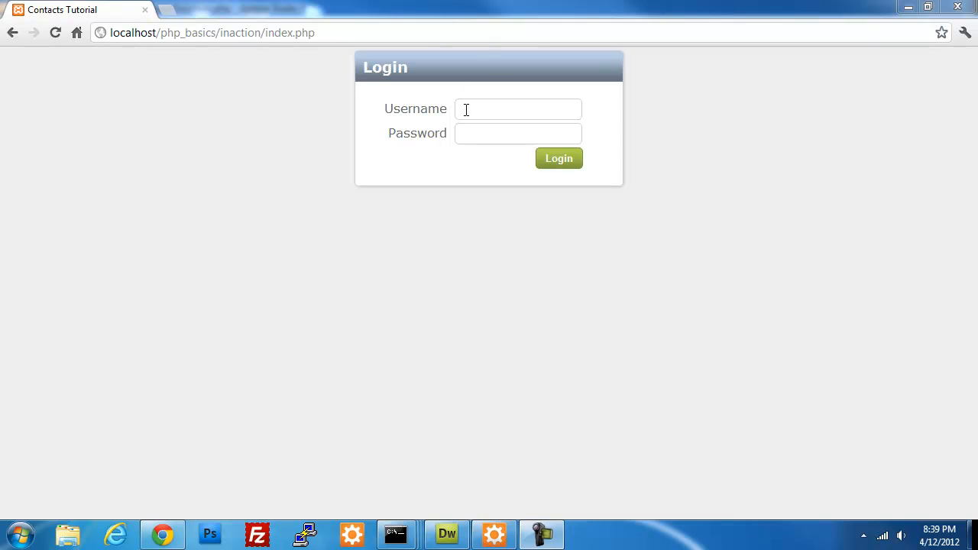
pyautogui.write('nick')
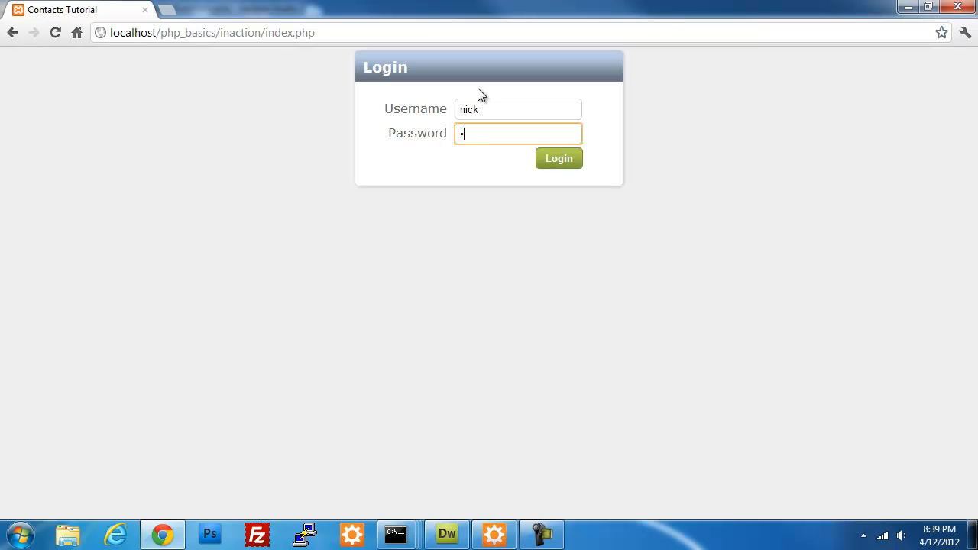
pyautogui.click(559, 157)
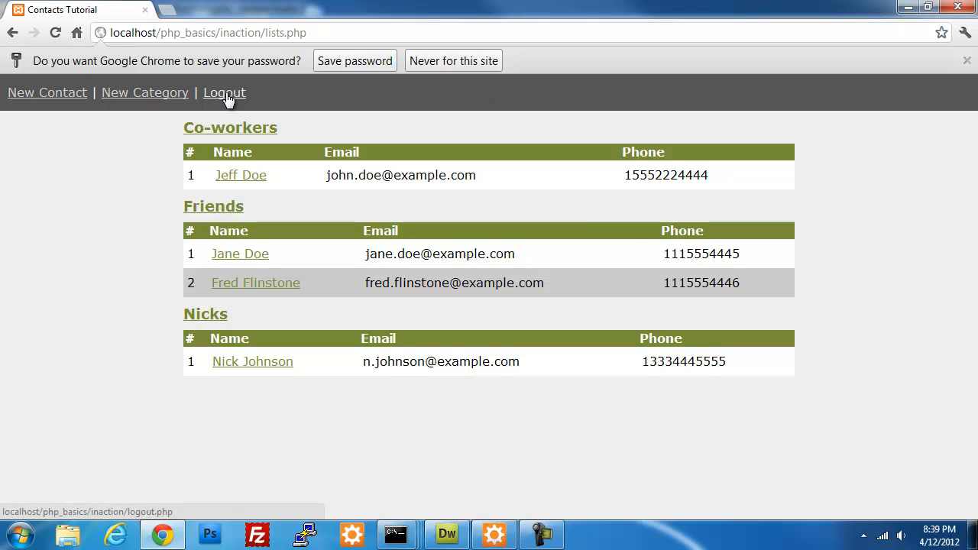
pyautogui.moveTo(710, 190)
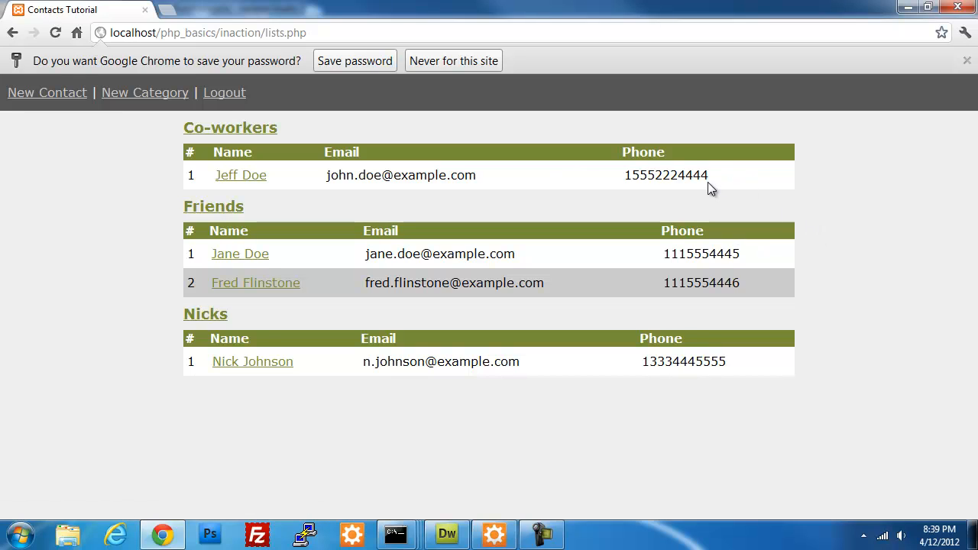
pyautogui.moveTo(685, 195)
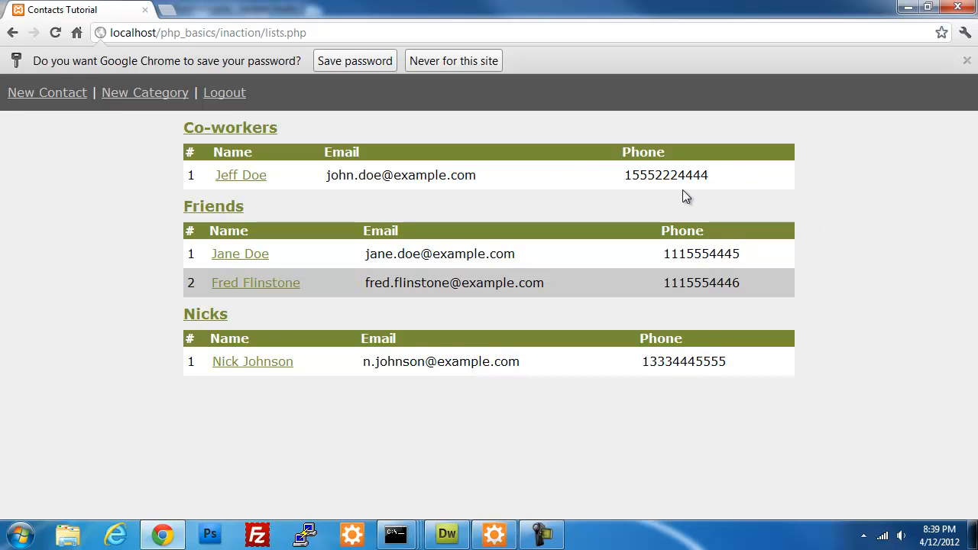
pyautogui.moveTo(654, 192)
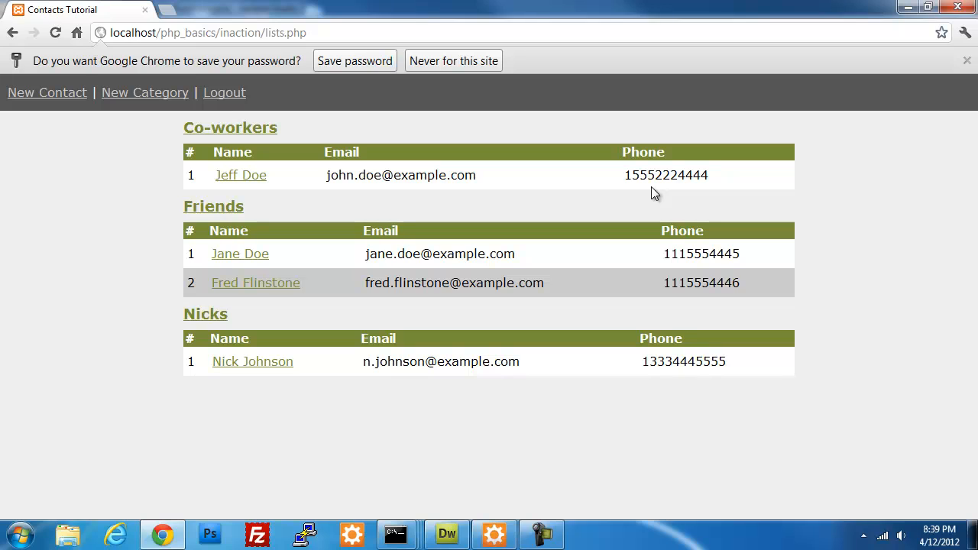
pyautogui.moveTo(660, 201)
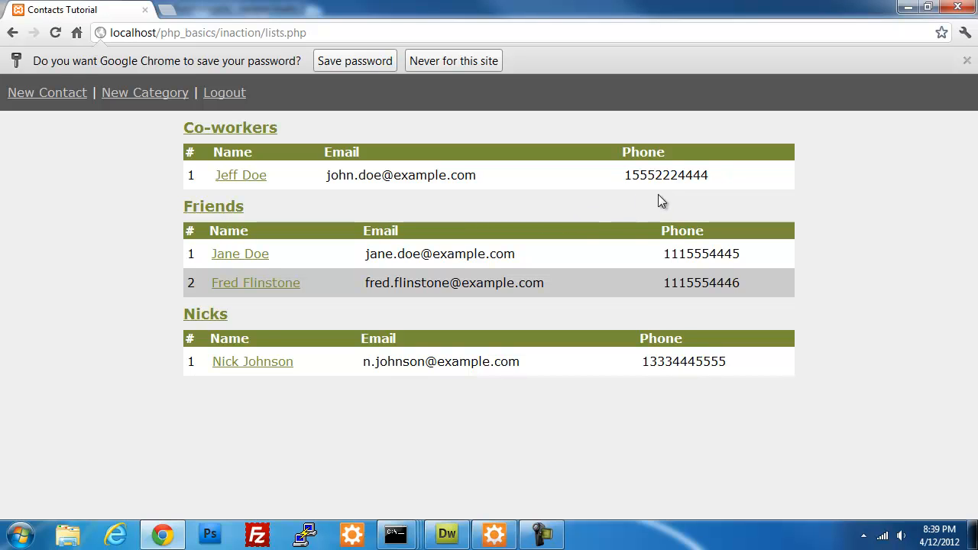
pyautogui.moveTo(480, 207)
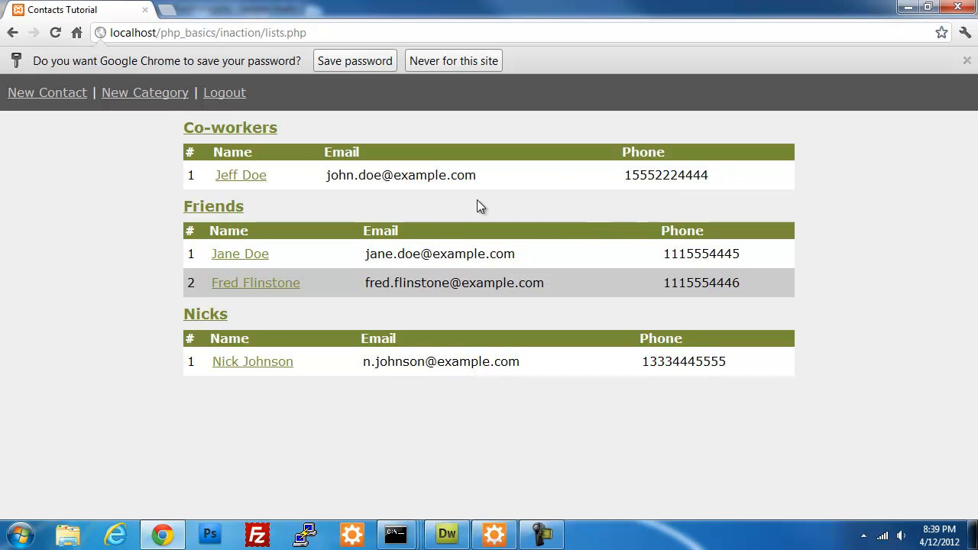
pyautogui.moveTo(241, 175)
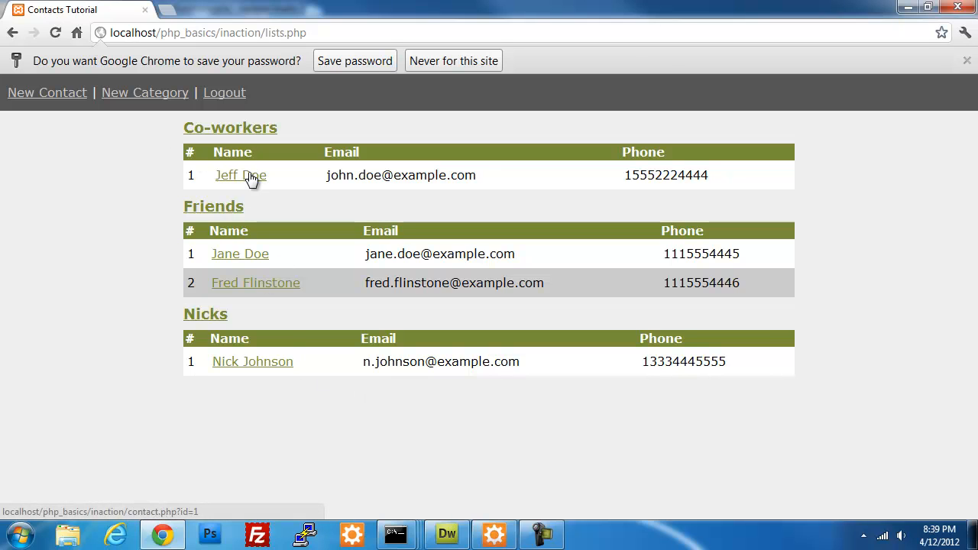
# View the first co-worker's contact form, cancel it, and log out to the login page.
pyautogui.click(242, 174)
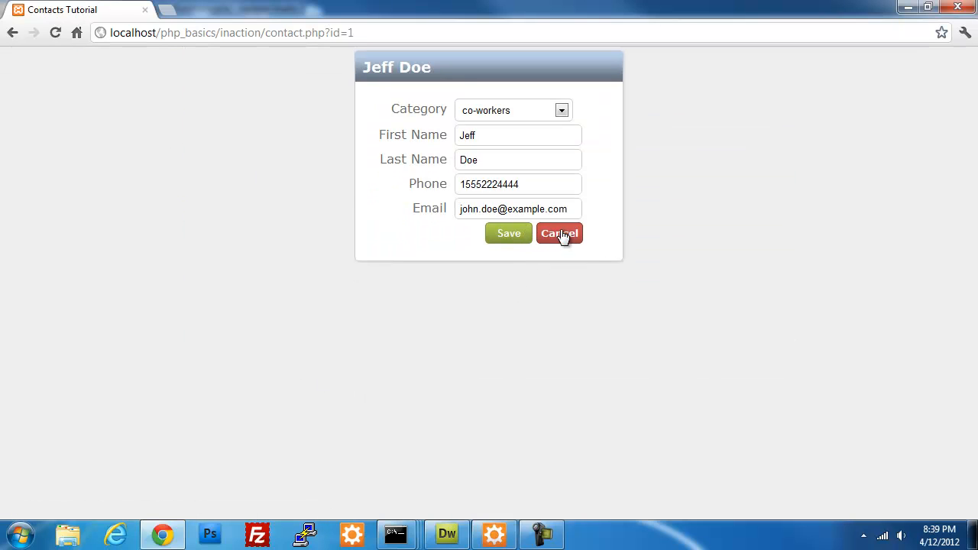
pyautogui.click(559, 233)
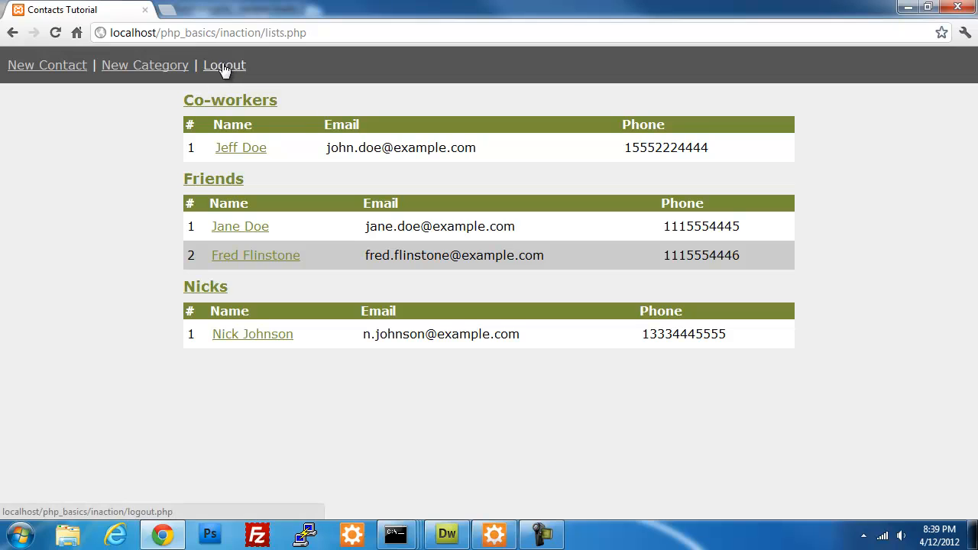
pyautogui.click(223, 64)
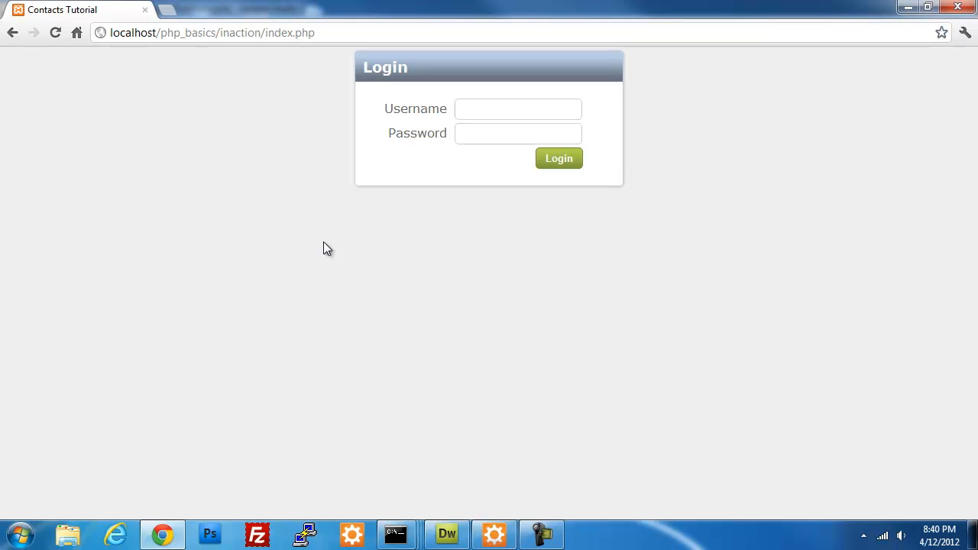
pyautogui.moveTo(253, 513)
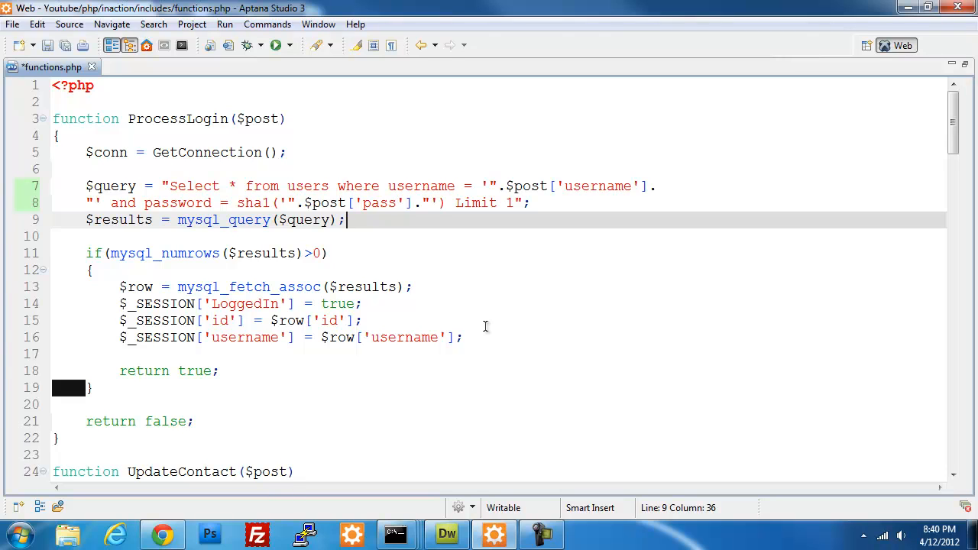
# Save functions.php before reviewing the ProcessLogin query.
pyautogui.press('ctrl+s')
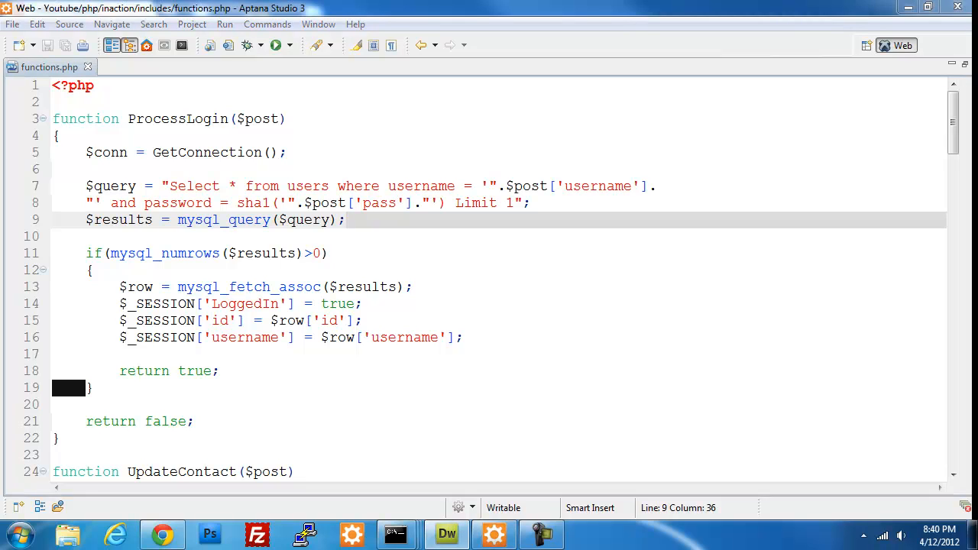
pyautogui.moveTo(327, 282)
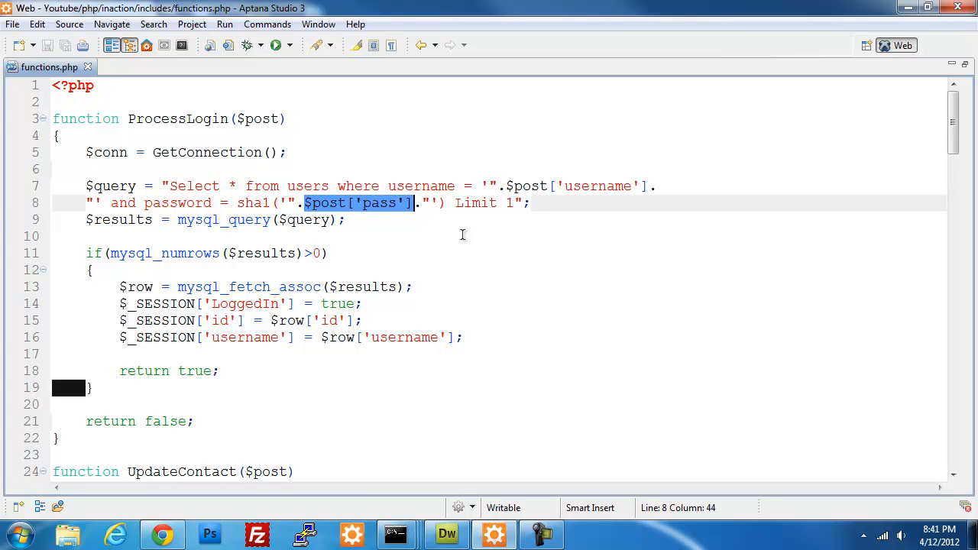
pyautogui.moveTo(603, 236)
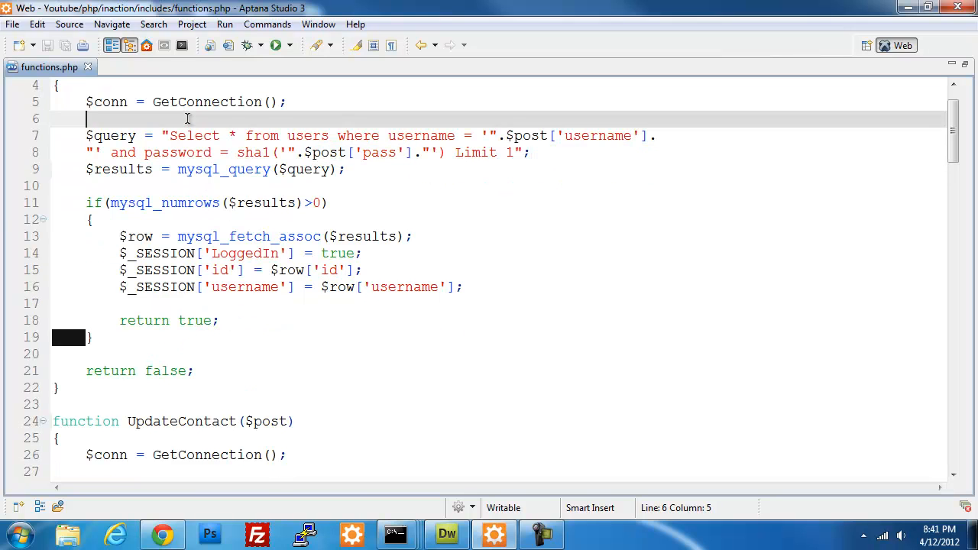
# Declare $username and $password as mysql_real_escape_string of the posted username and password.
pyautogui.write('$')
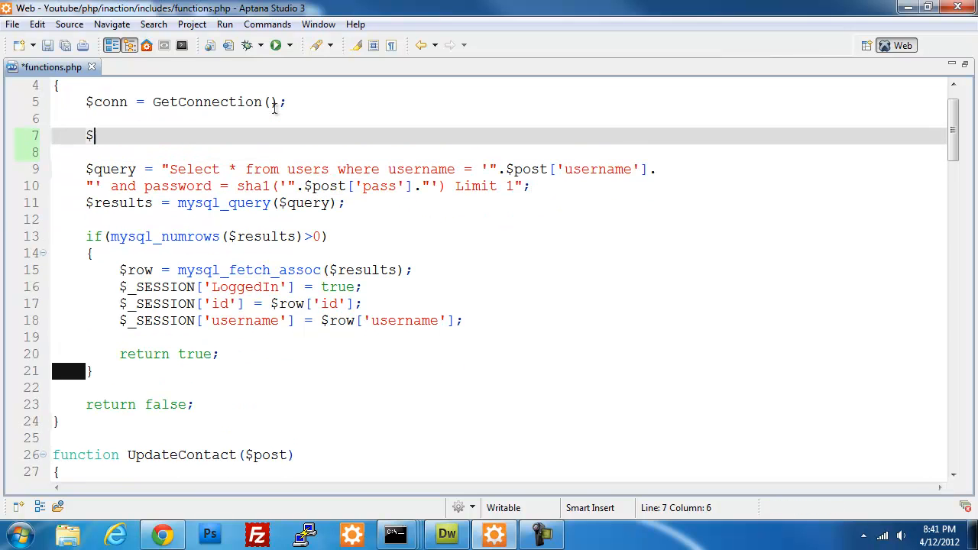
pyautogui.write('uname')
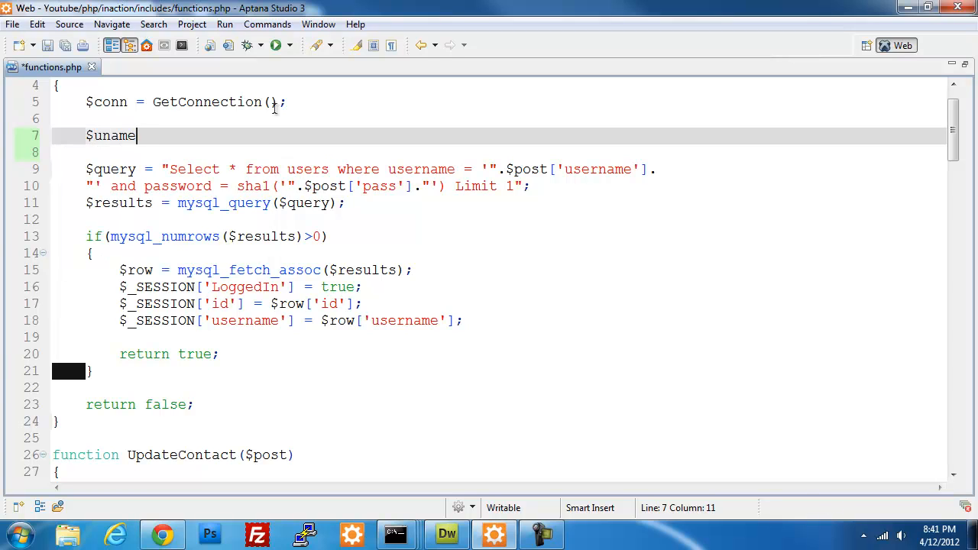
pyautogui.write('rname')
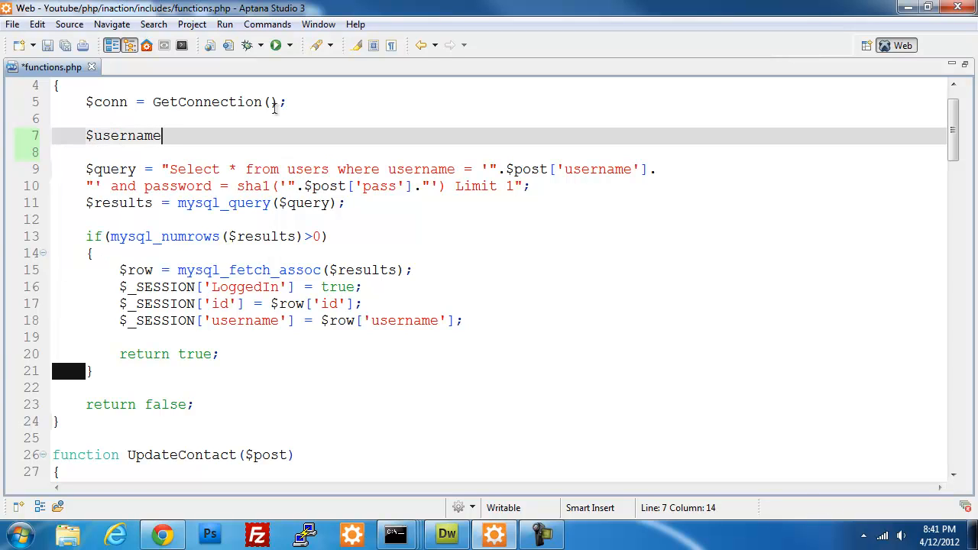
pyautogui.write('= mysql_real_escape_string($unescaped_string')
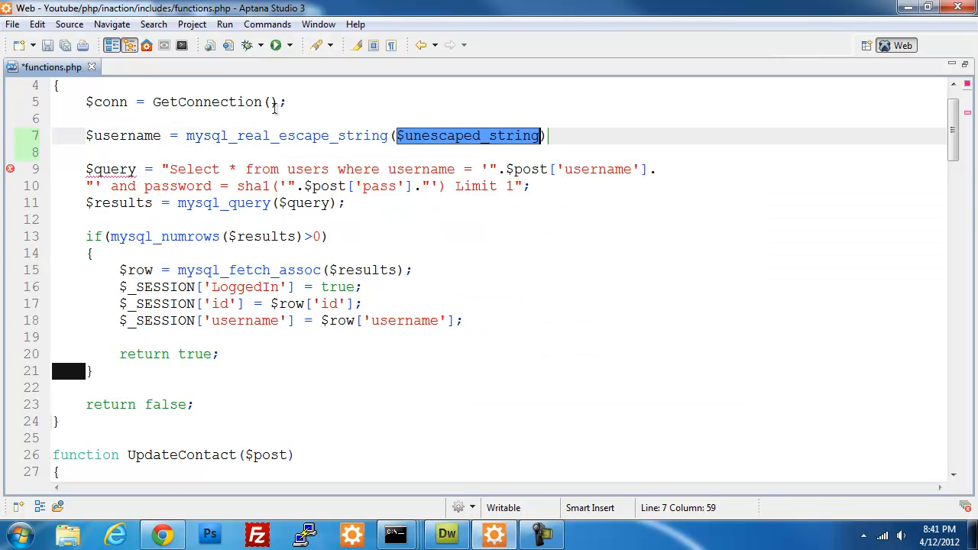
pyautogui.write('($')
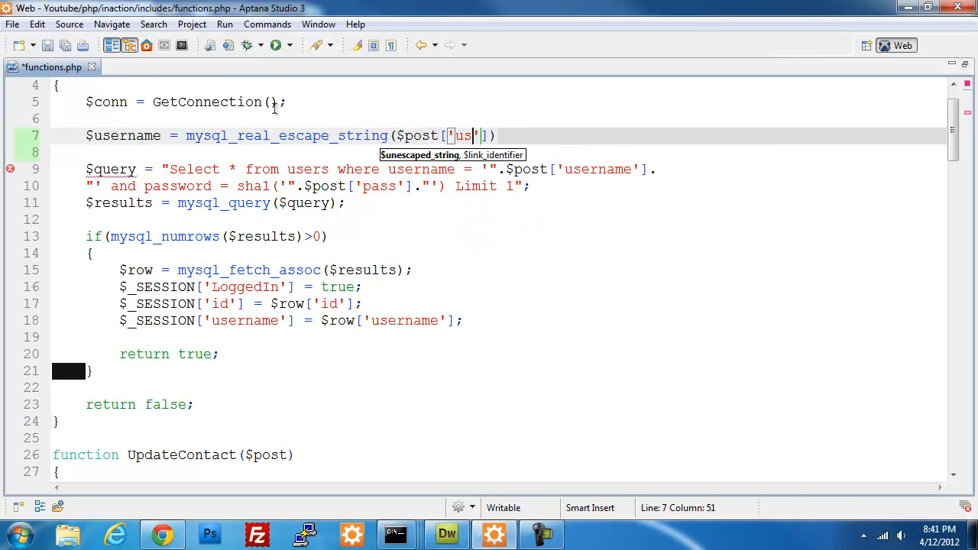
pyautogui.write('ername')
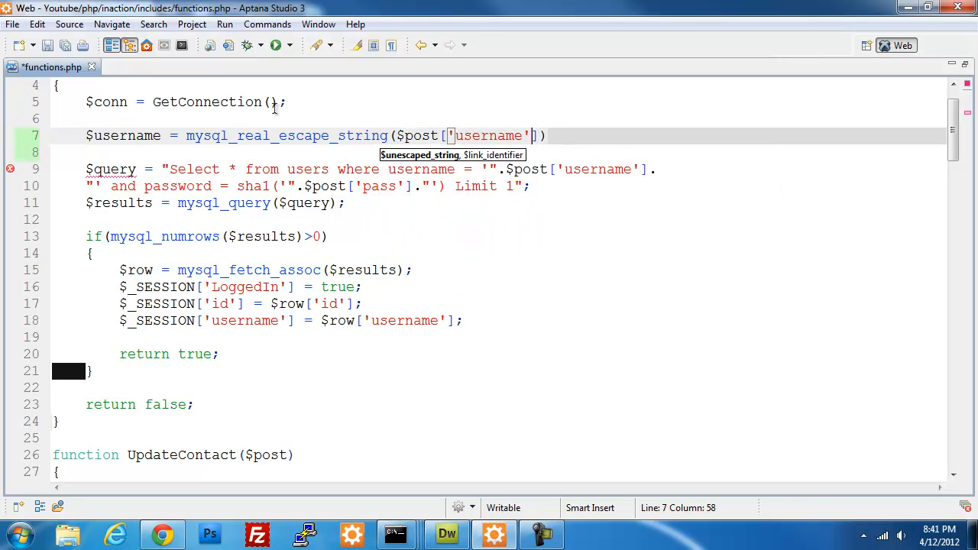
pyautogui.write('$p')
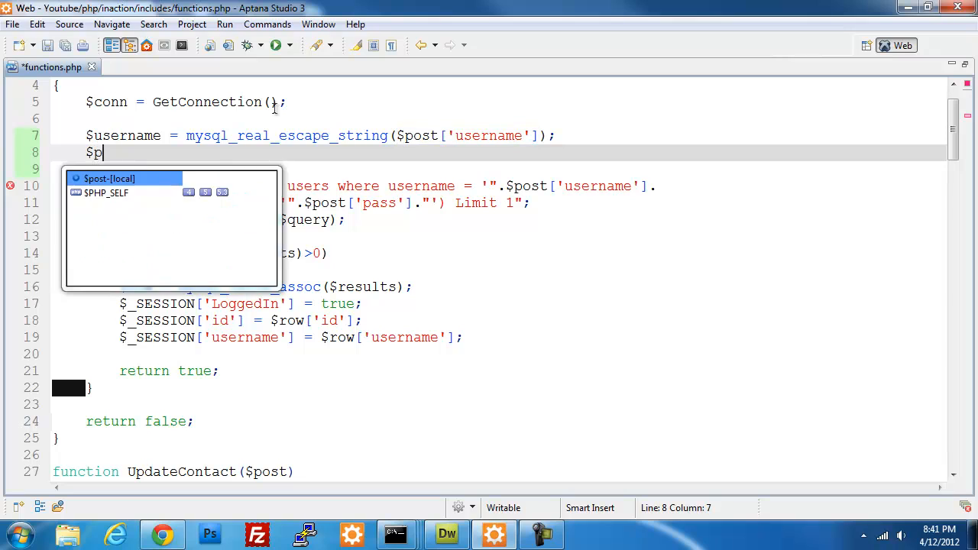
pyautogui.write('assword')
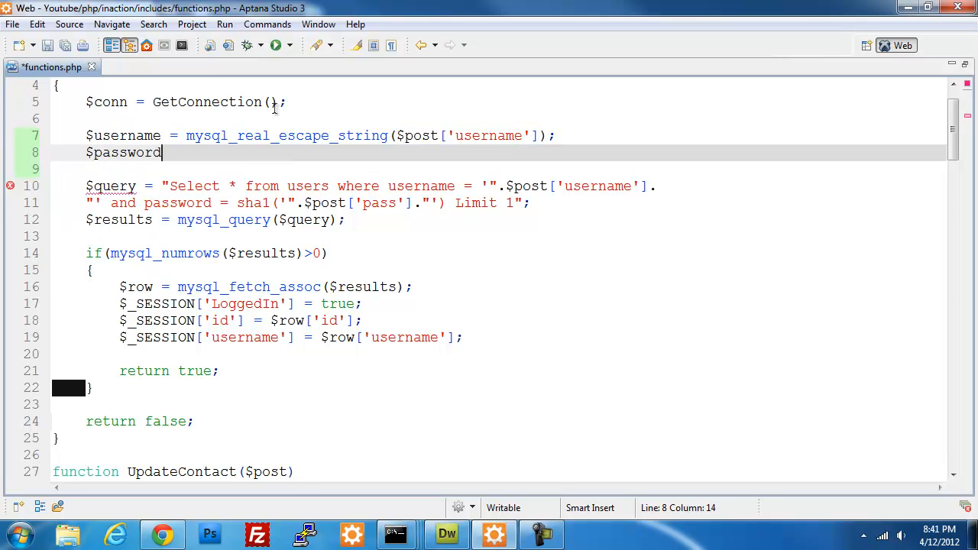
pyautogui.write('= myusq')
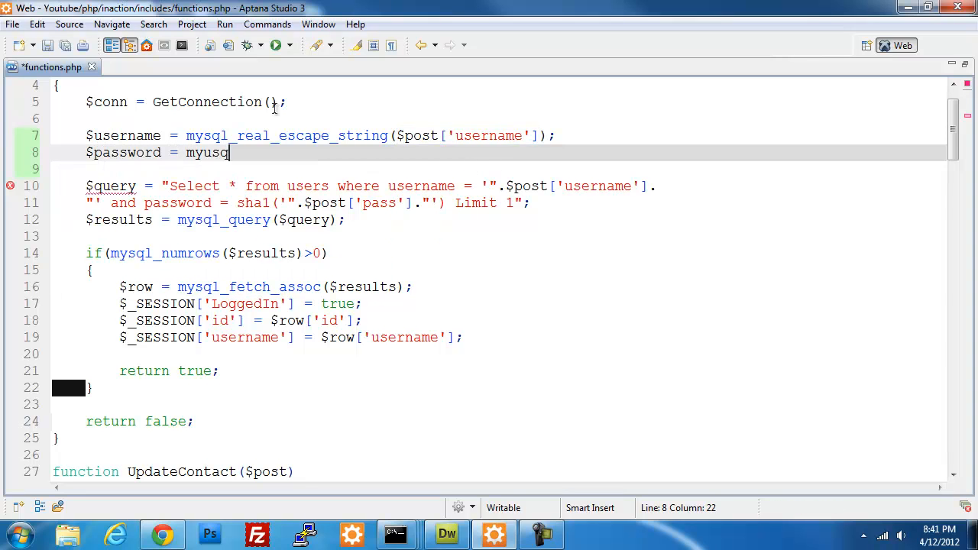
pyautogui.press('backspace')
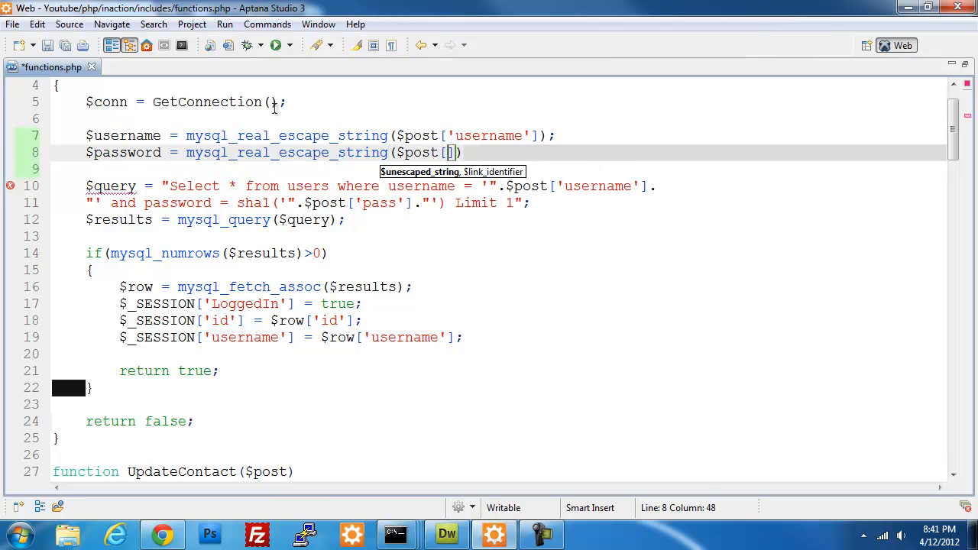
pyautogui.write("password'")
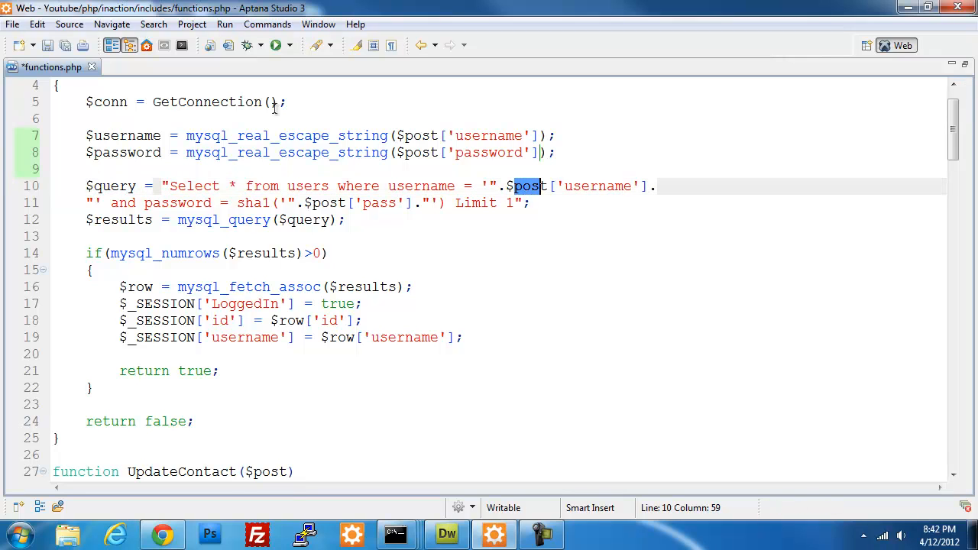
# Use $username and $password in the ProcessLogin query instead of raw $post values.
pyautogui.write('username')
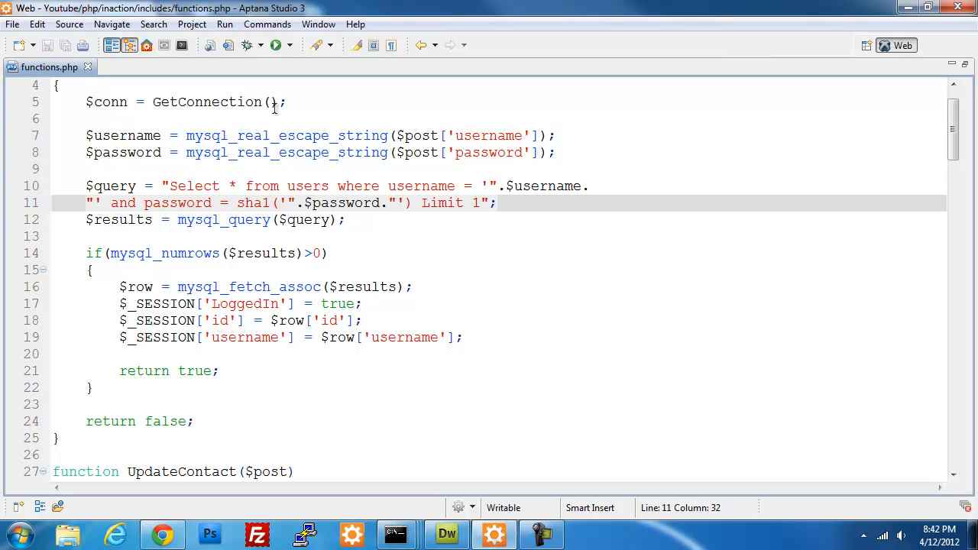
pyautogui.click(314, 202)
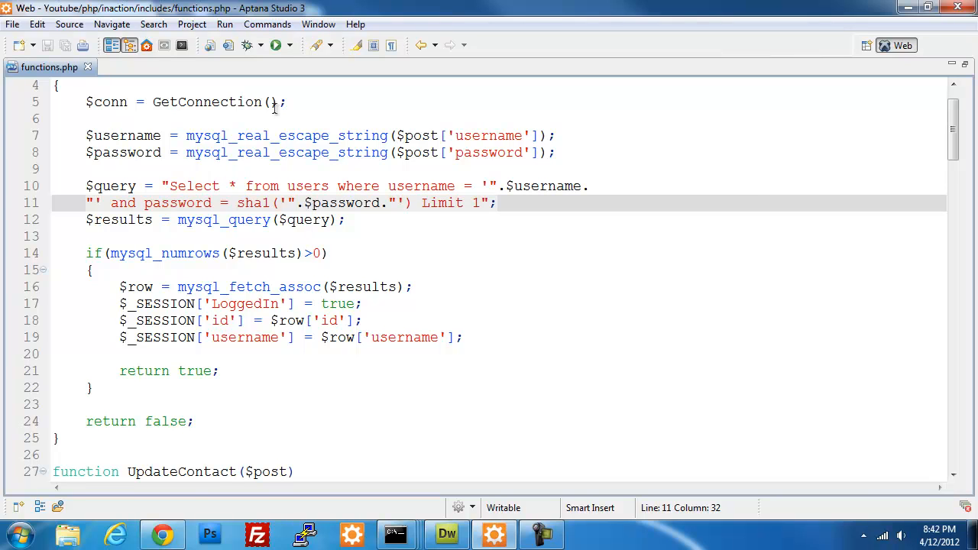
pyautogui.moveTo(141, 450)
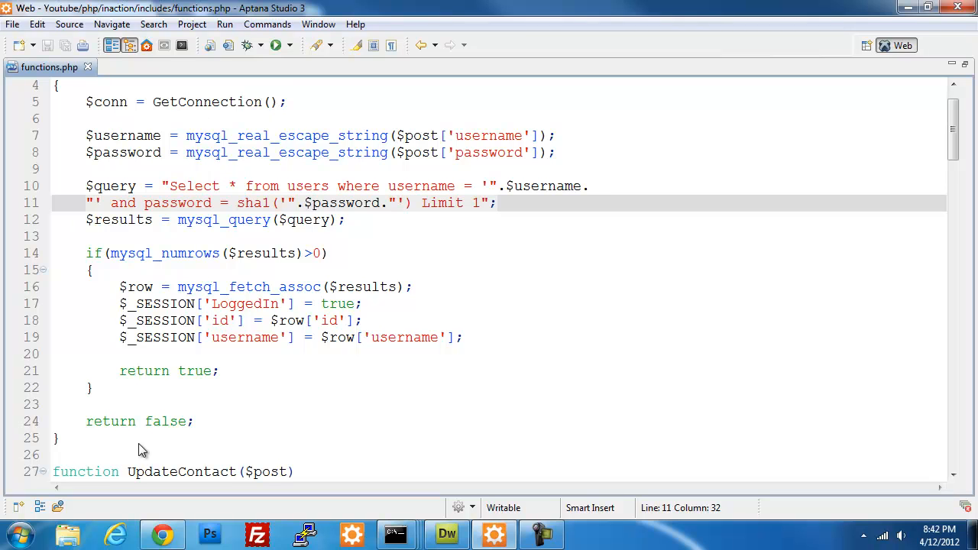
# Add empty $fname, $lname, $email, $phone, $catid and $id assignments at the start of UpdateContact.
pyautogui.scroll(-3)
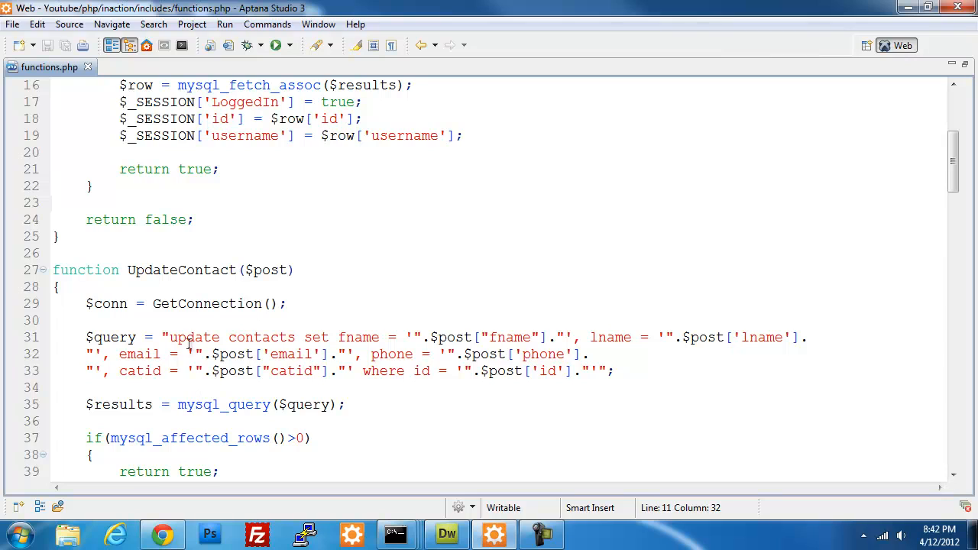
pyautogui.click(191, 303)
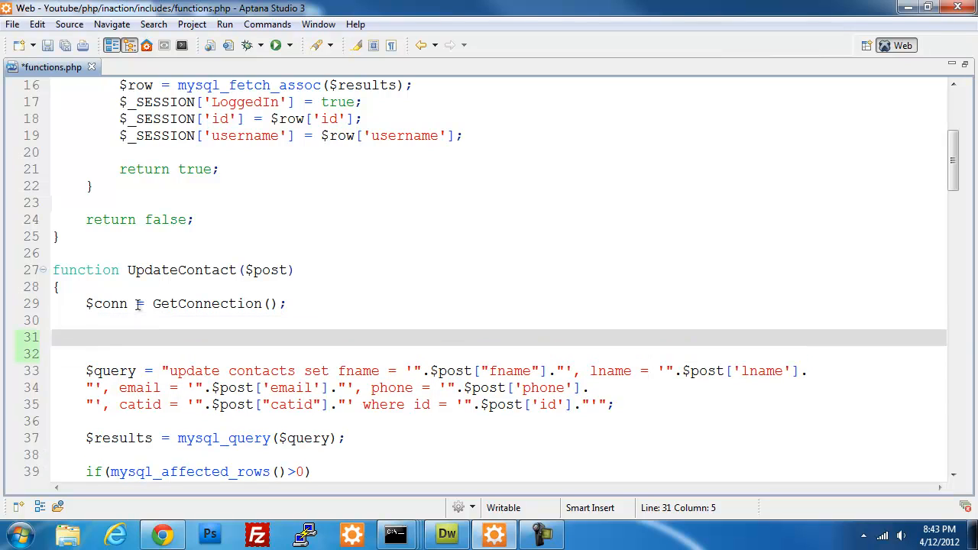
pyautogui.write('$fname =')
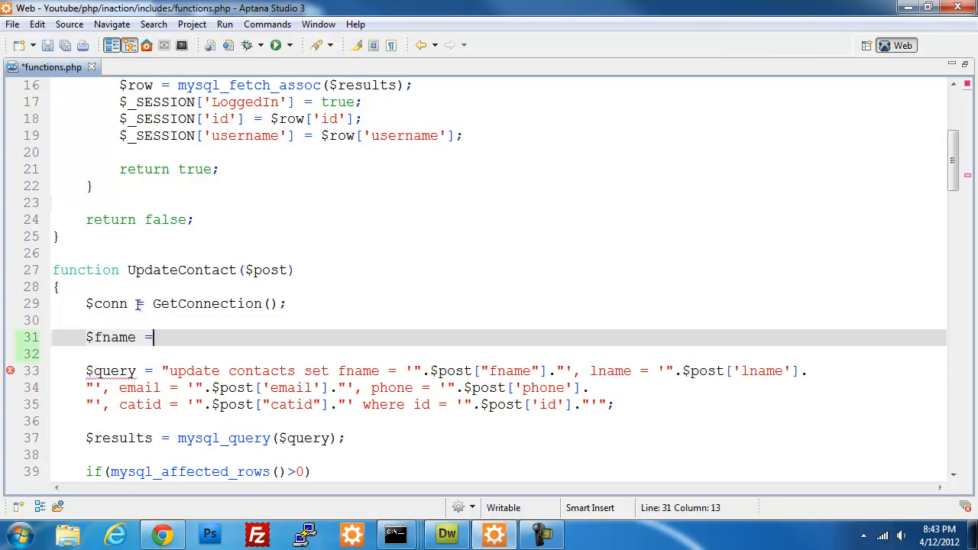
pyautogui.write(';')
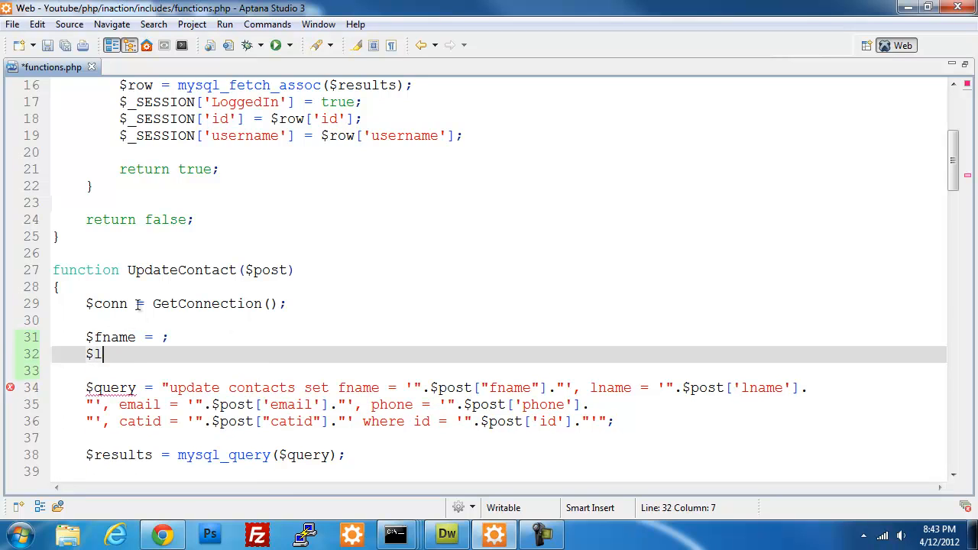
pyautogui.write('name = ;')
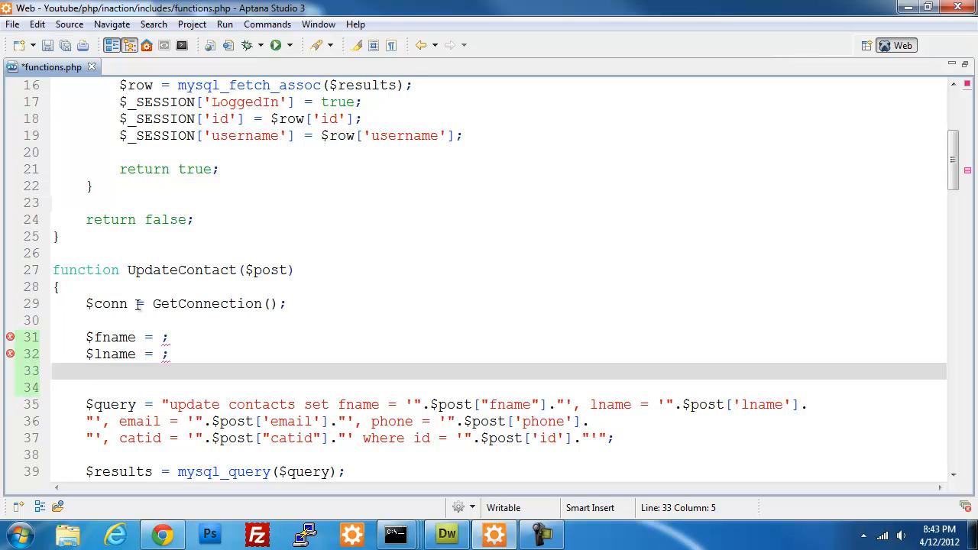
pyautogui.write('$email')
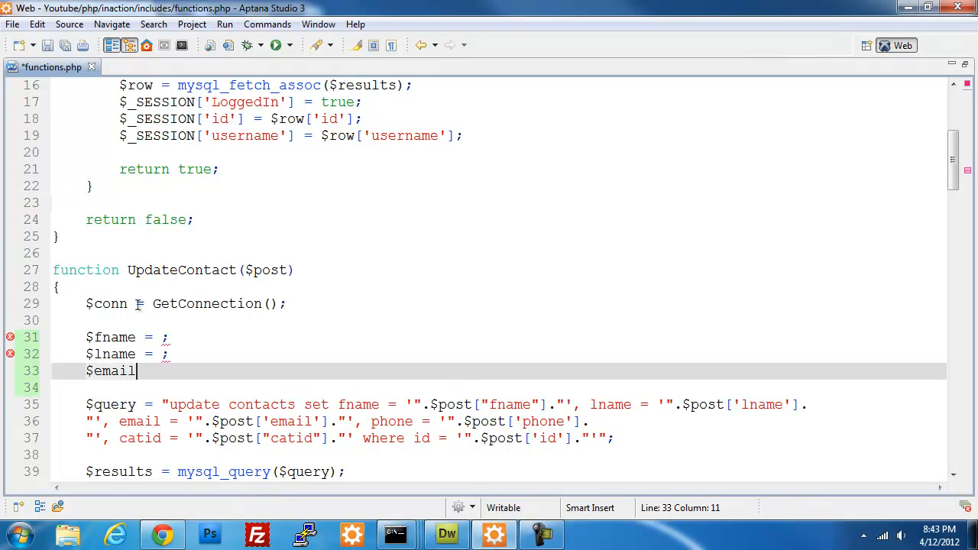
pyautogui.write('$email = ;')
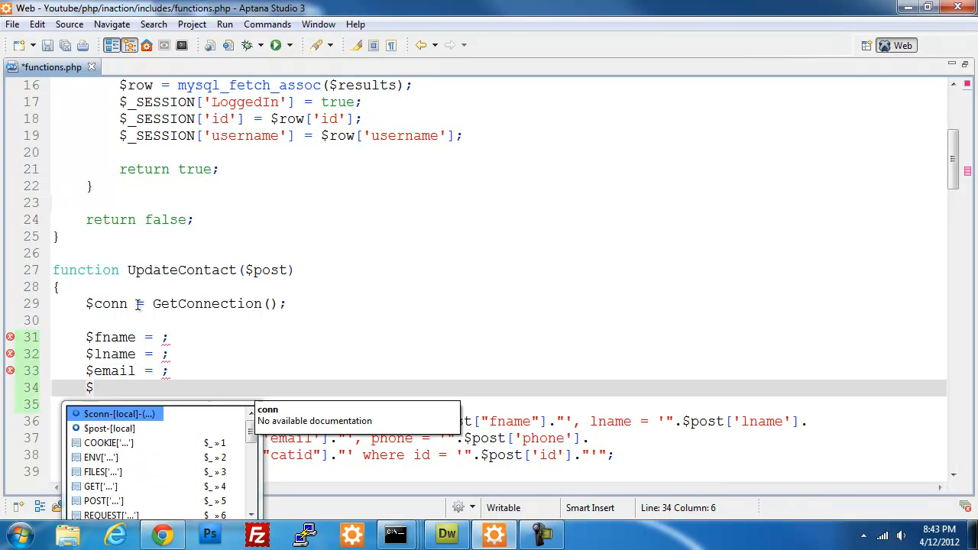
pyautogui.write('phone = ;')
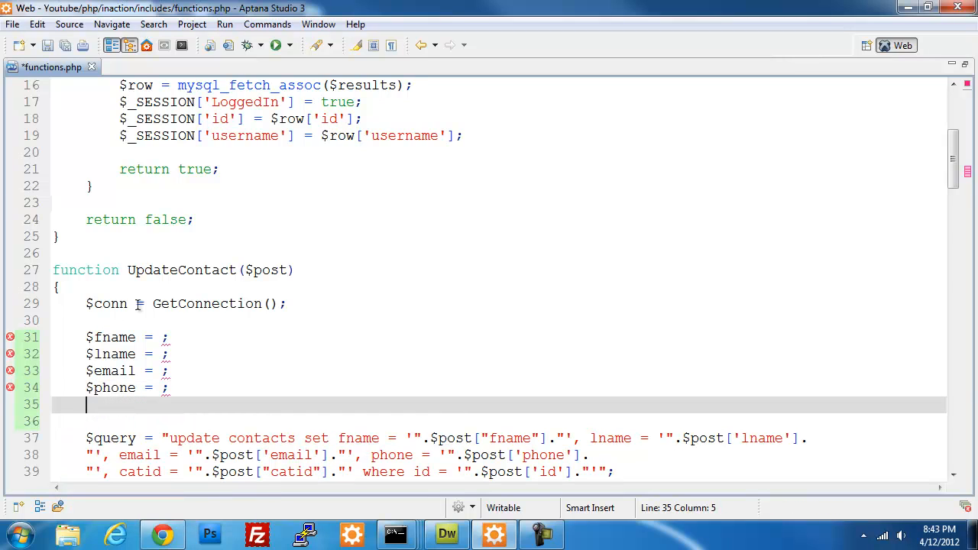
pyautogui.write('$cat')
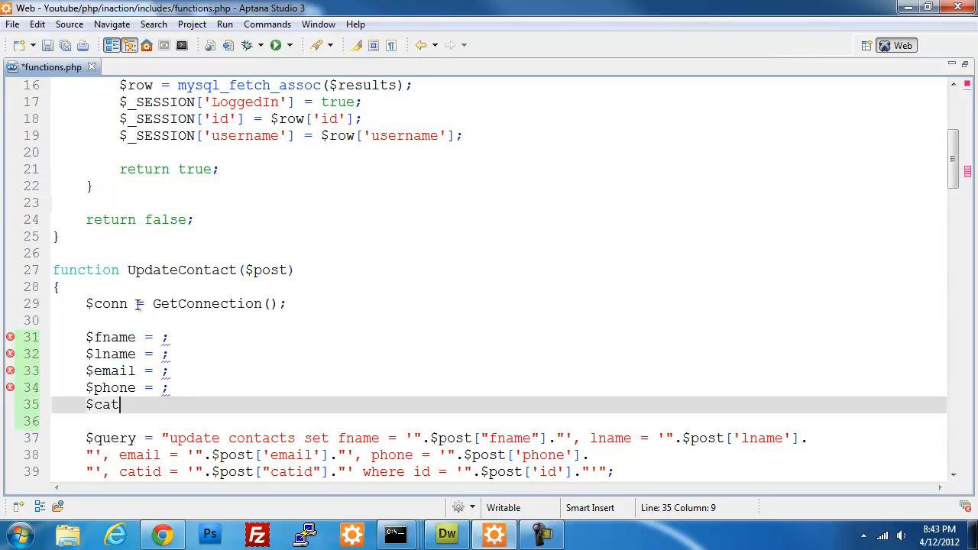
pyautogui.write('id')
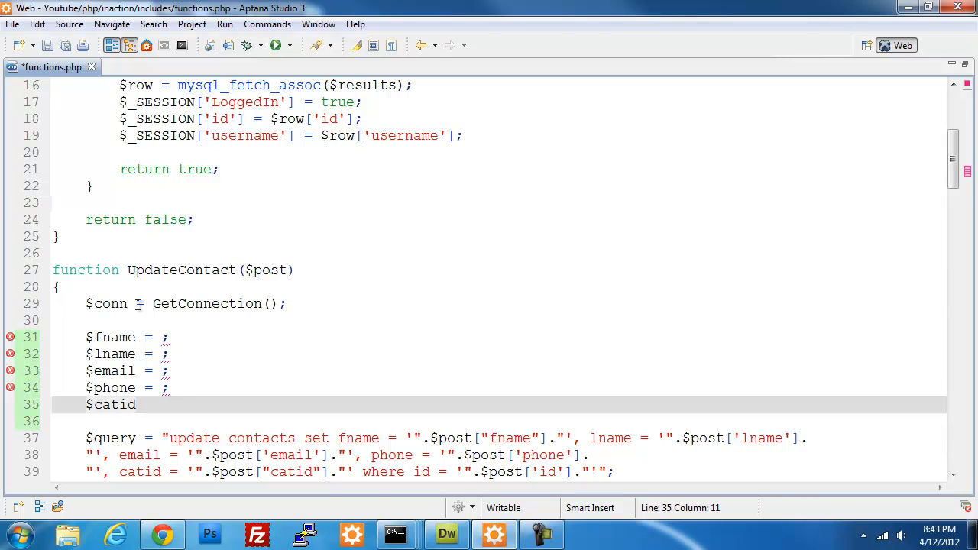
pyautogui.write('=')
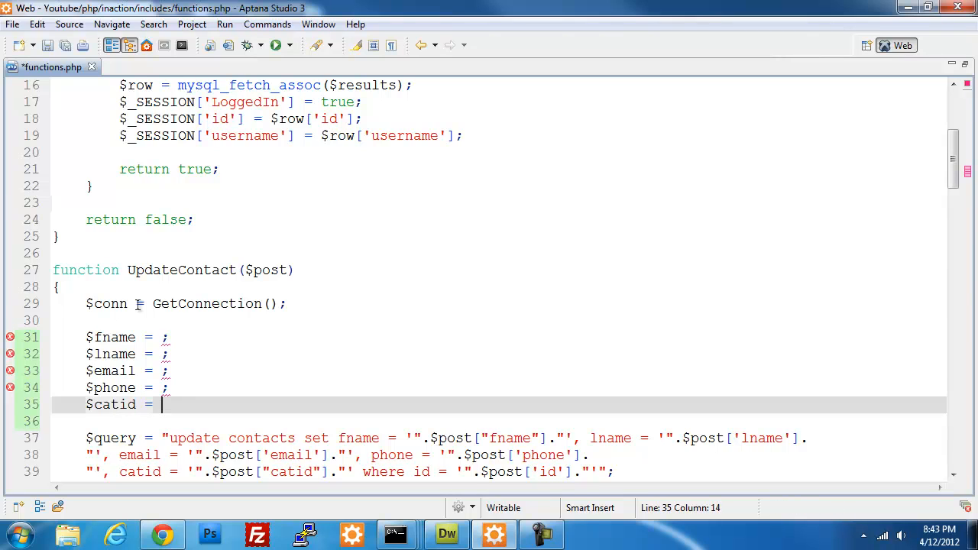
pyautogui.write('$id = ;')
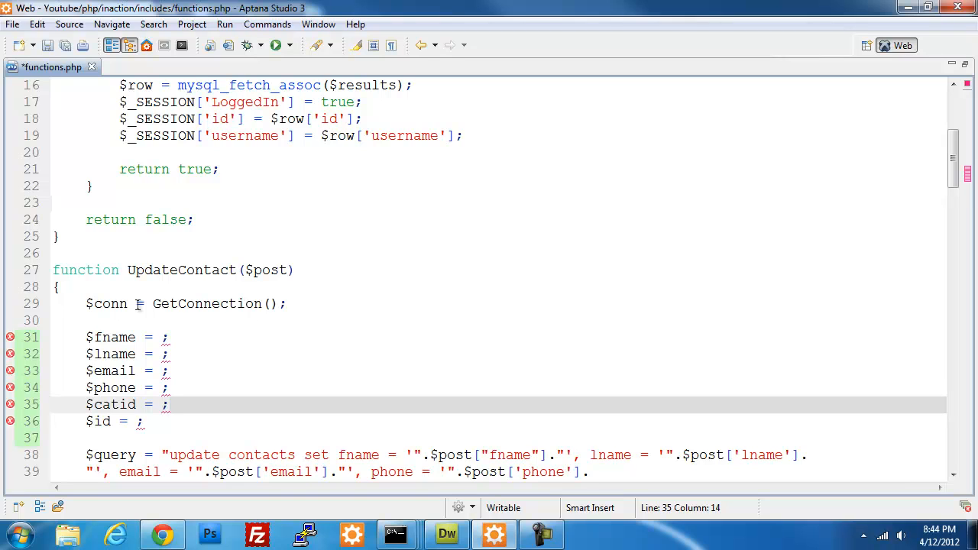
pyautogui.click(162, 403)
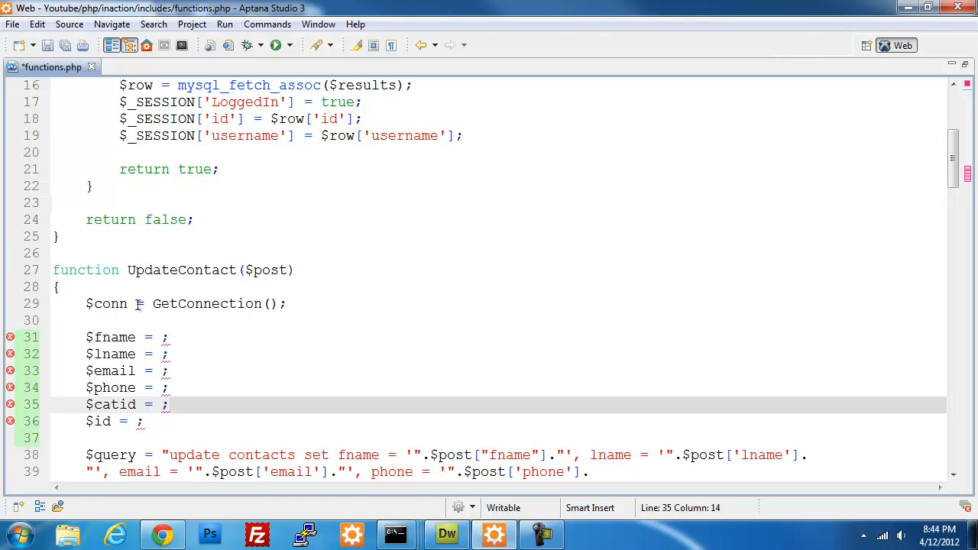
# Set $fname, $lname, $email and $phone to mysql_real_escape_string($post['…']), leaving catid without the escape call.
pyautogui.click(162, 338)
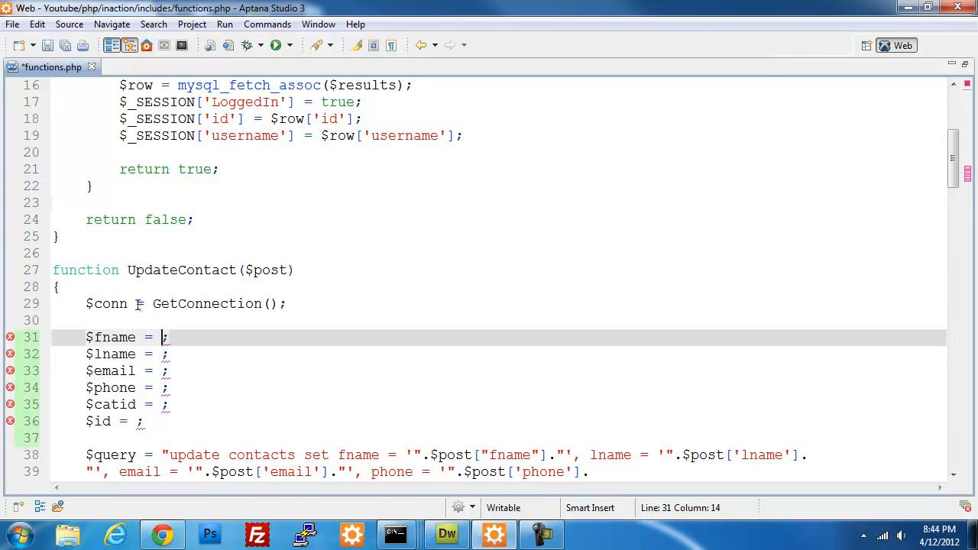
pyautogui.write('mysql_qu')
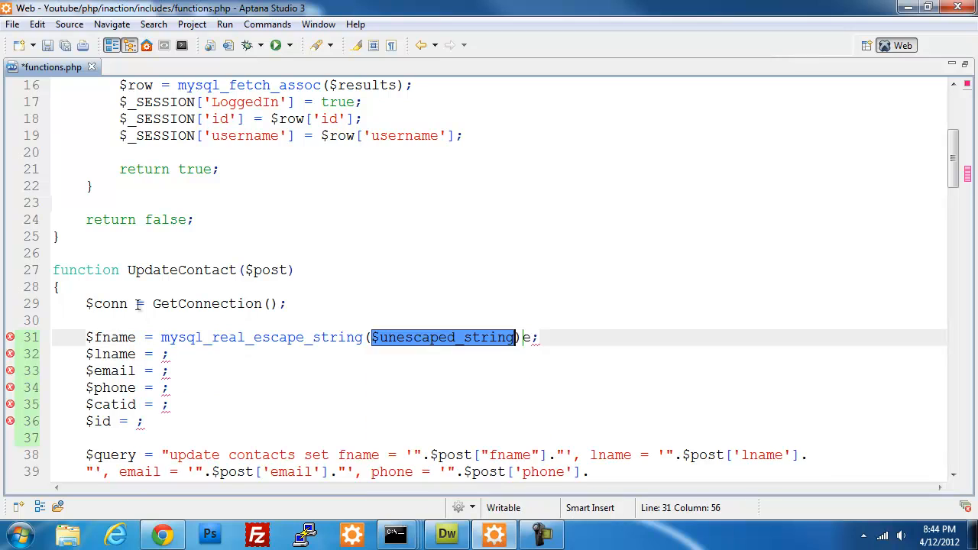
pyautogui.press('Delete')
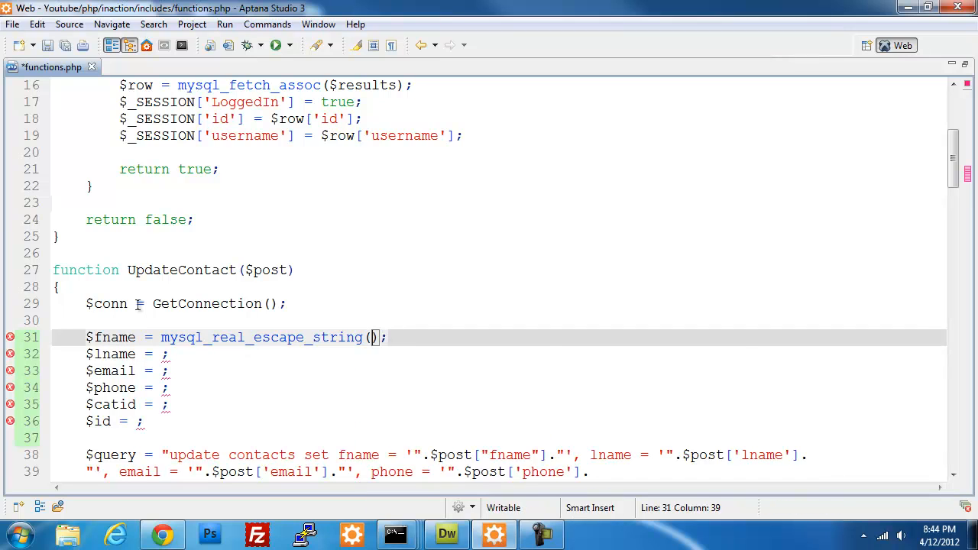
pyautogui.write("$post['fname")
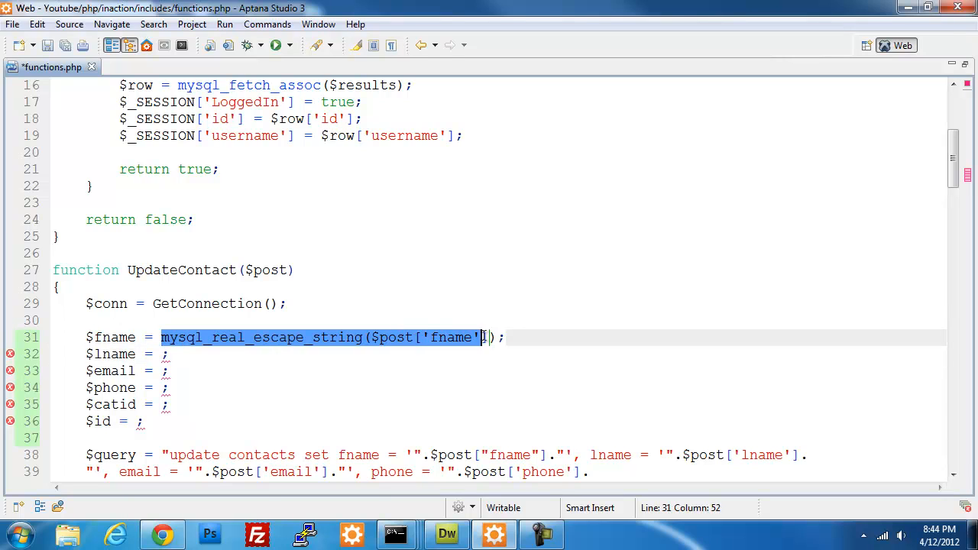
pyautogui.click(167, 355)
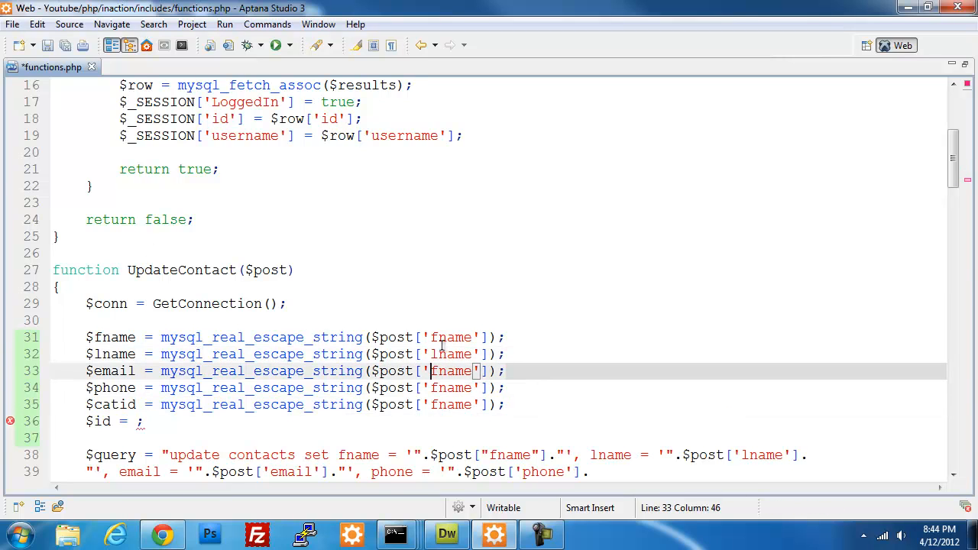
pyautogui.write('email')
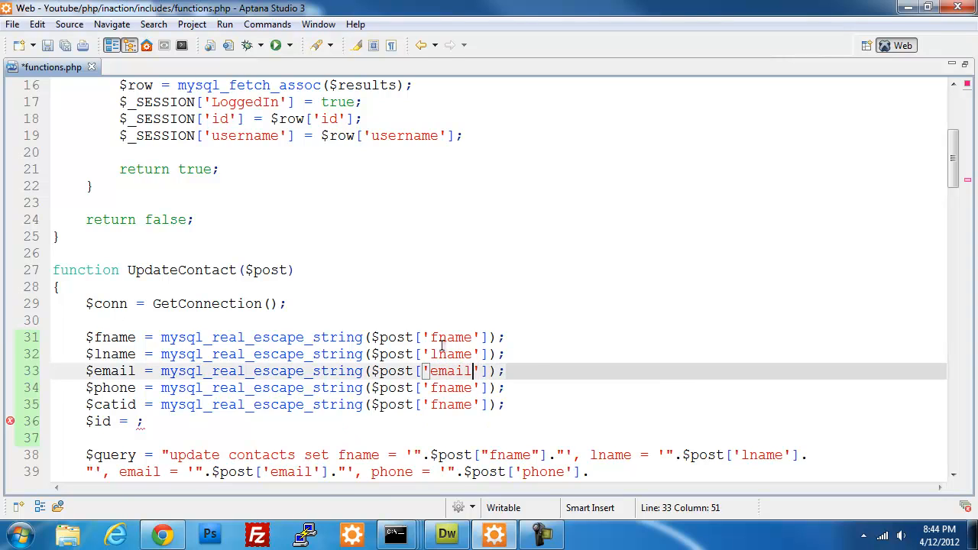
pyautogui.write('pho')
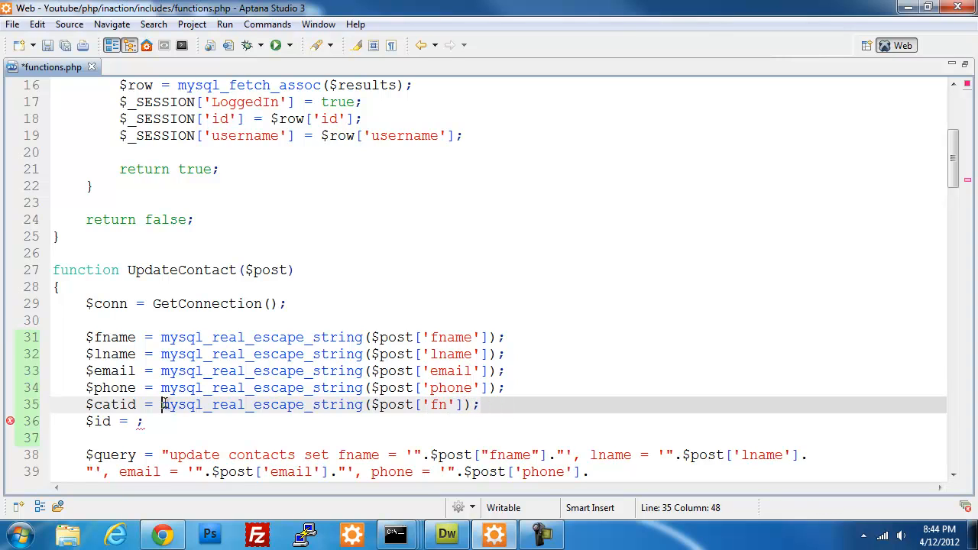
pyautogui.press('Delete')
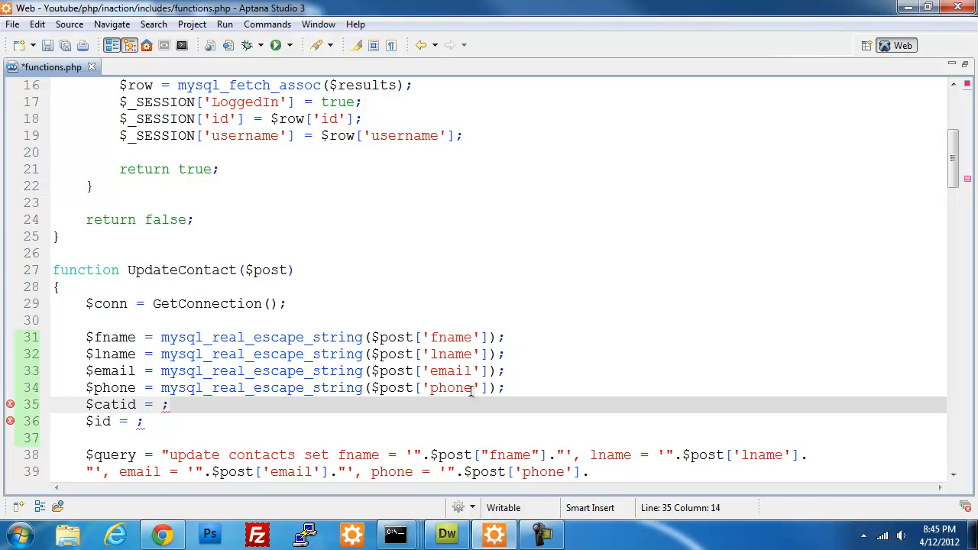
pyautogui.click(162, 404)
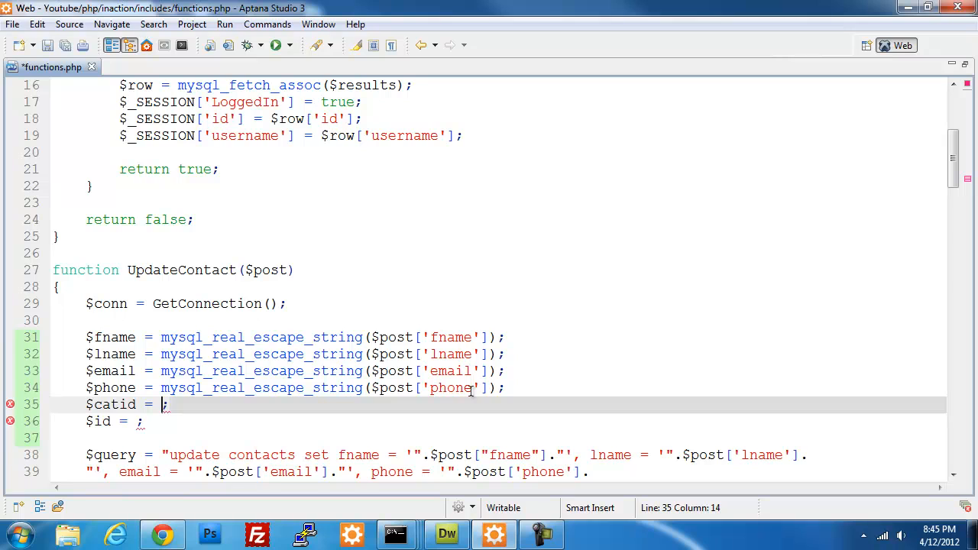
pyautogui.write('int')
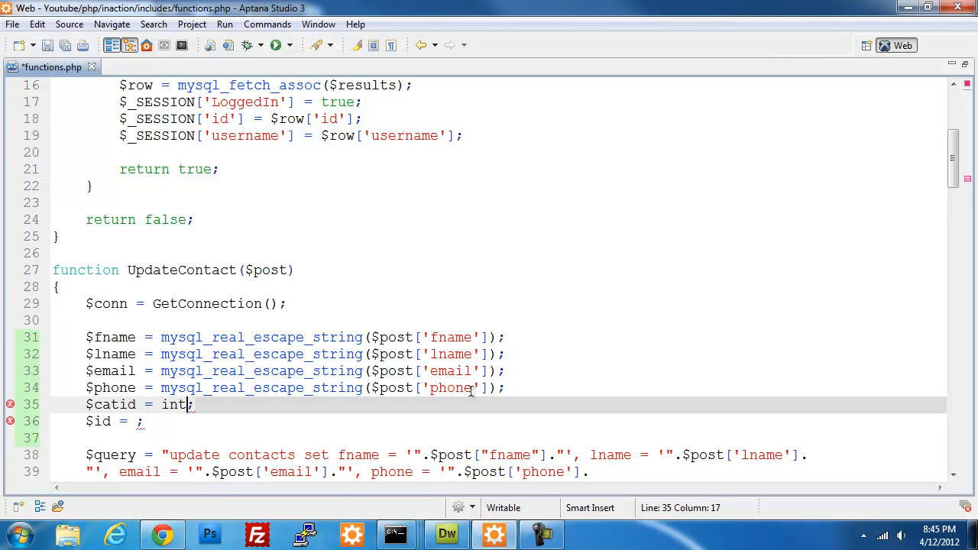
pyautogui.write('val(')
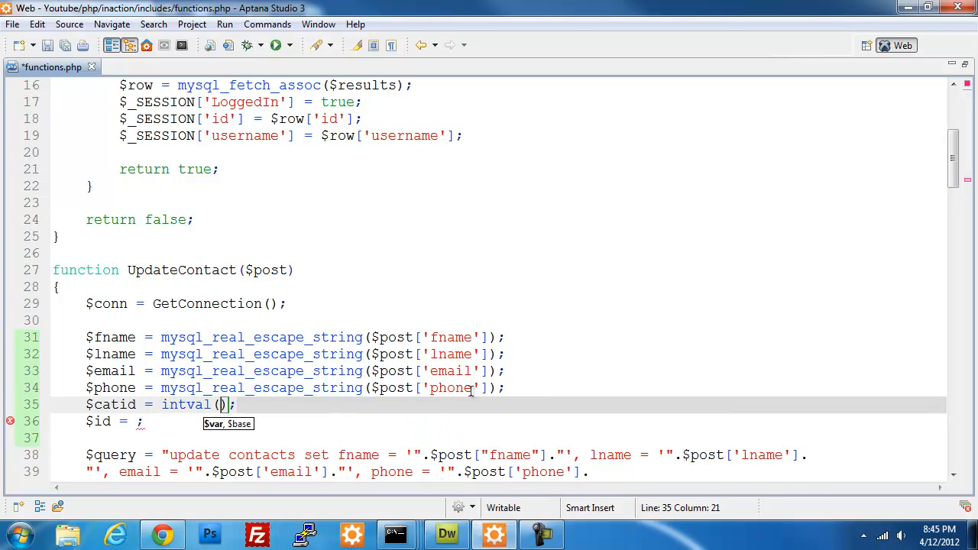
pyautogui.write("$post['catid")
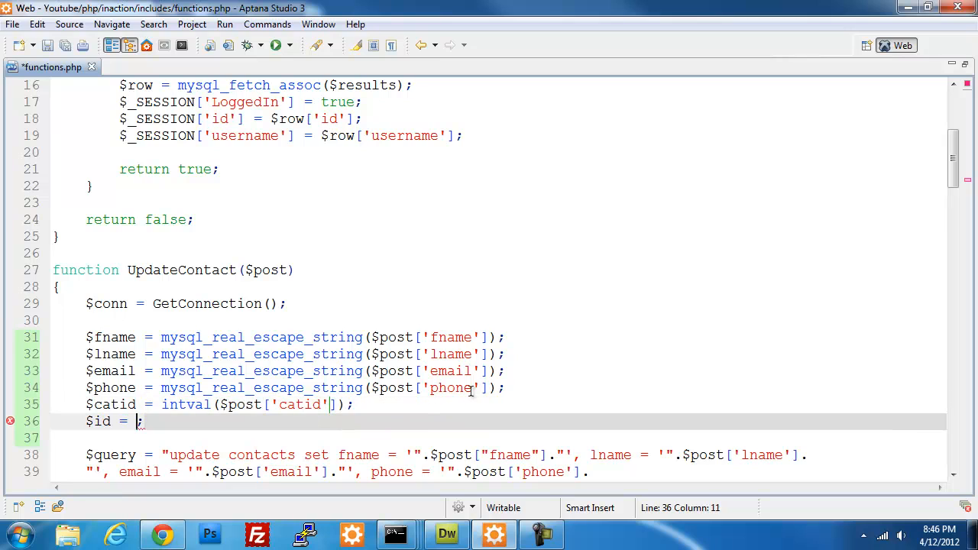
pyautogui.write('intval(')
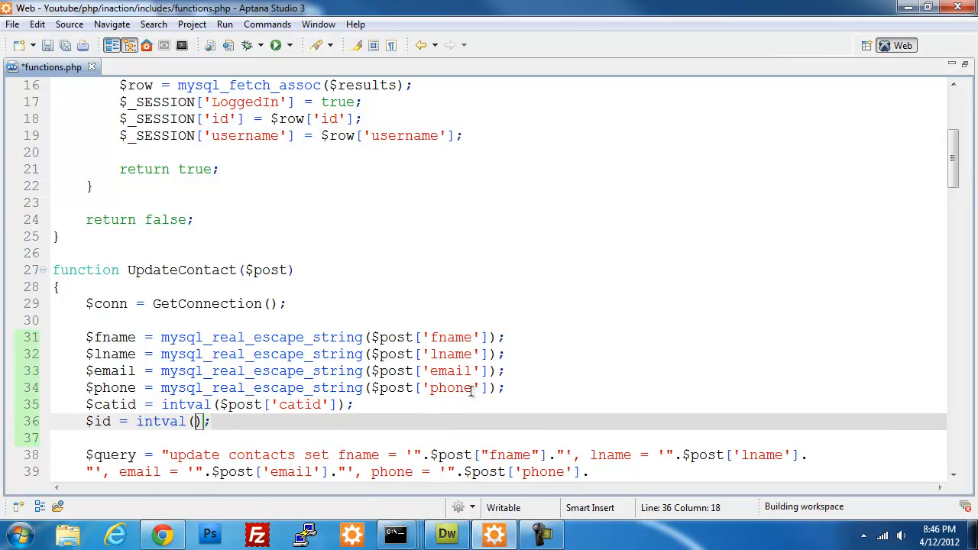
pyautogui.write('[p')
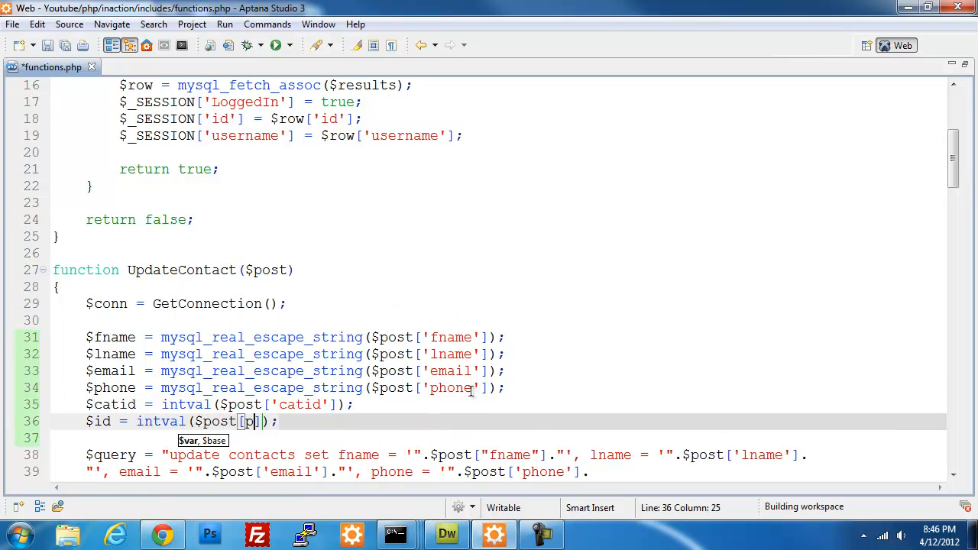
pyautogui.press('Backspace')
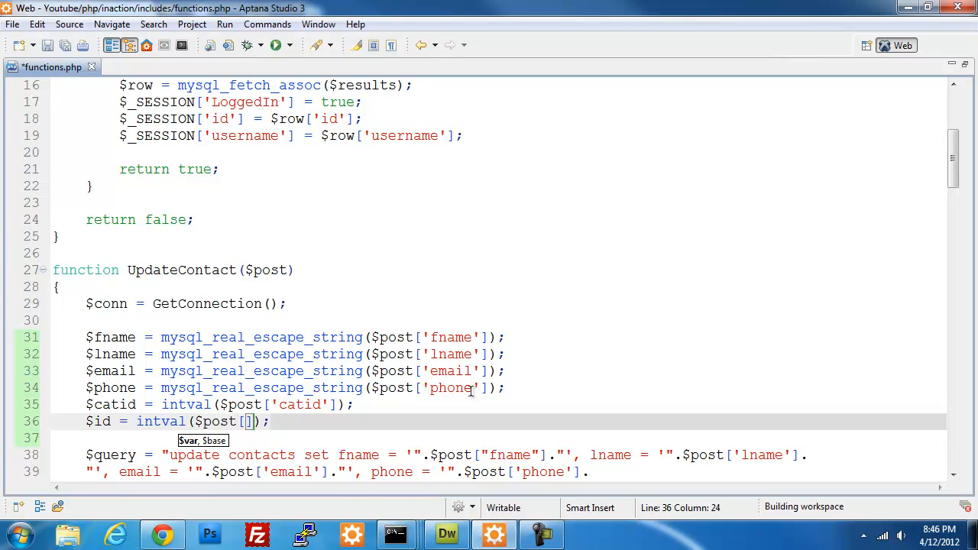
pyautogui.write("i'")
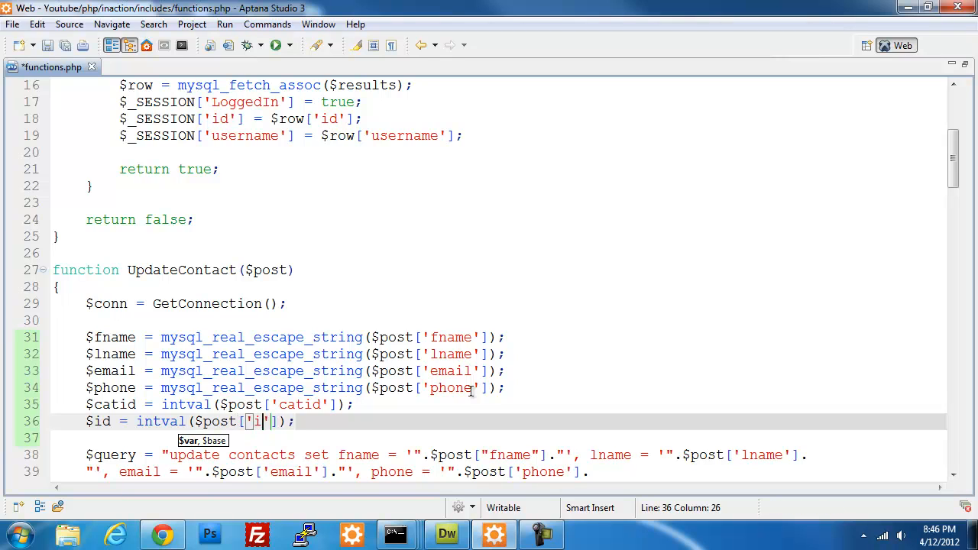
pyautogui.write('d')
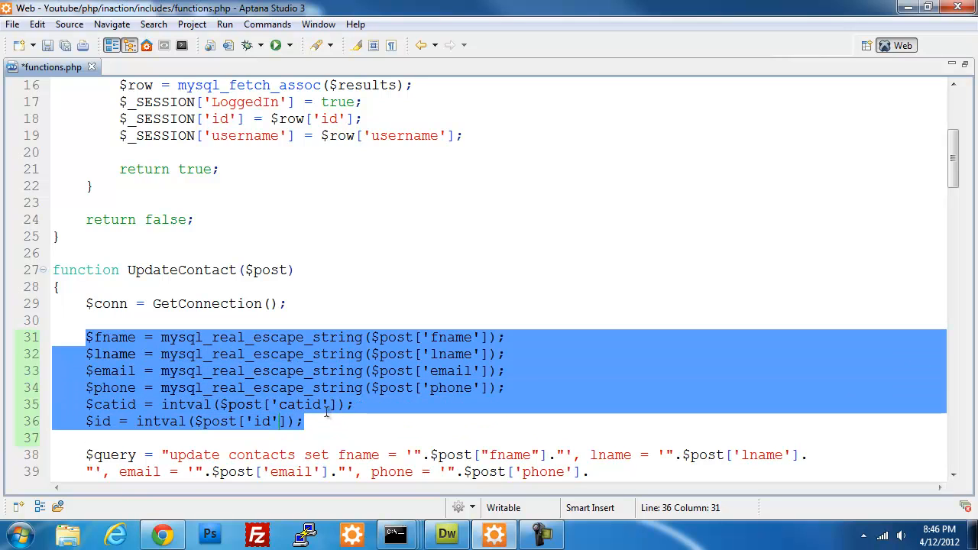
pyautogui.click(311, 388)
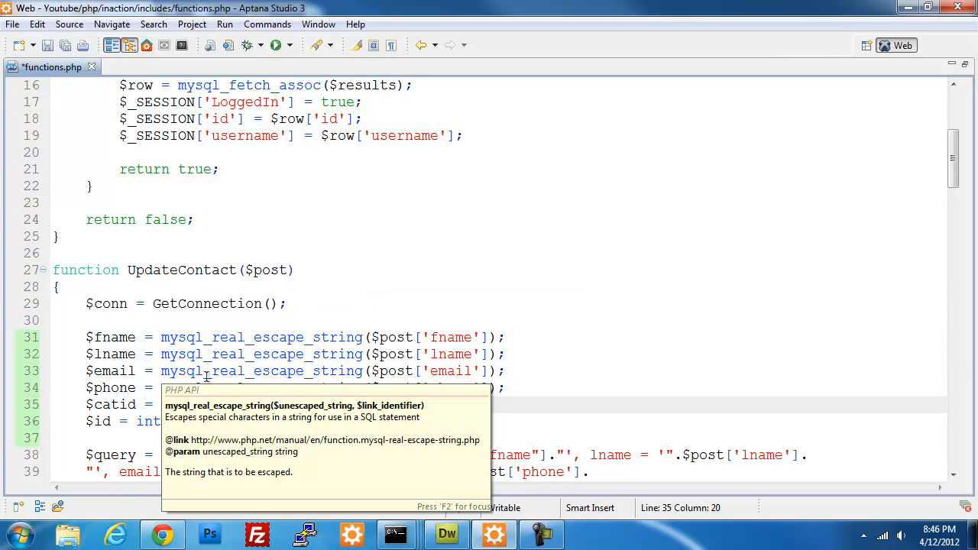
pyautogui.doubleClick(187, 404)
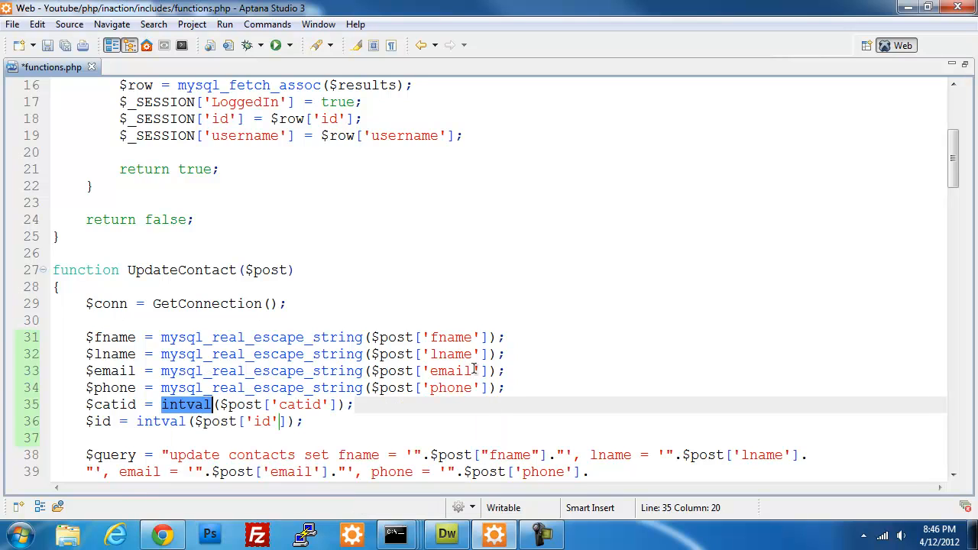
pyautogui.scroll(-3)
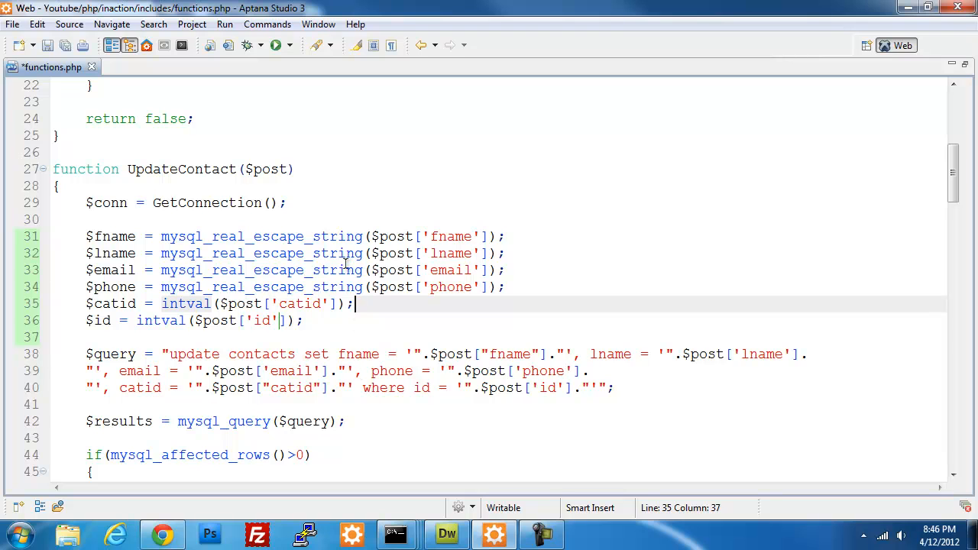
# Select UpdateContact's six variable lines to copy them into SaveContact.
pyautogui.scroll(-3)
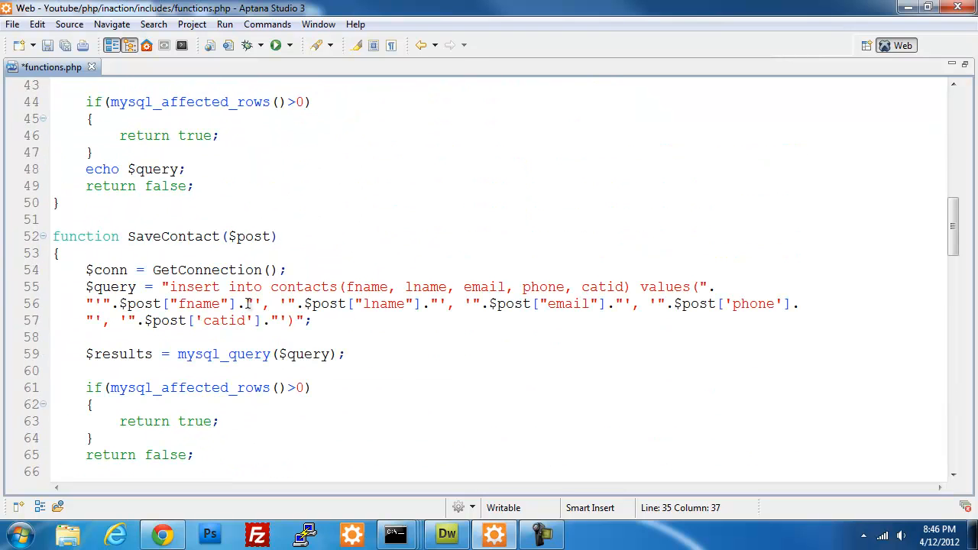
pyautogui.moveTo(330, 275)
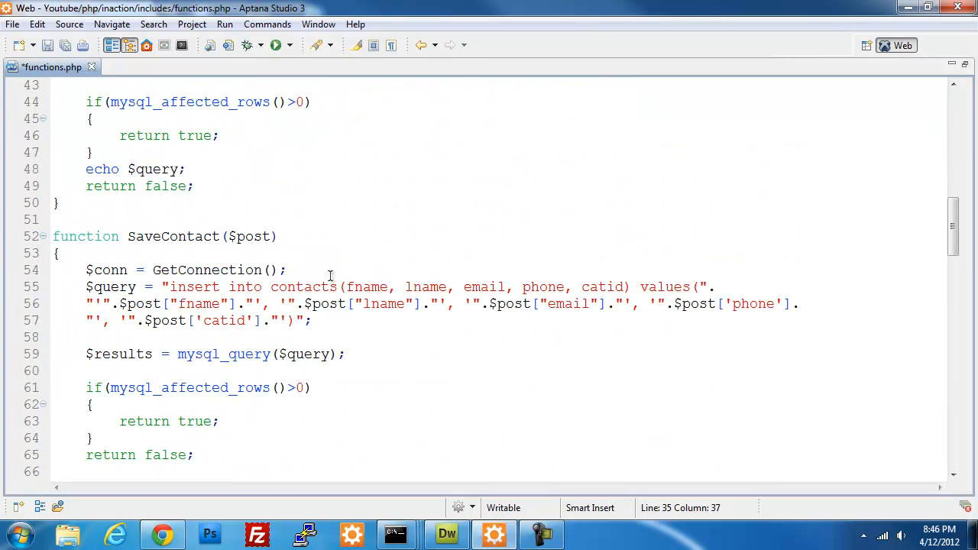
pyautogui.scroll(3)
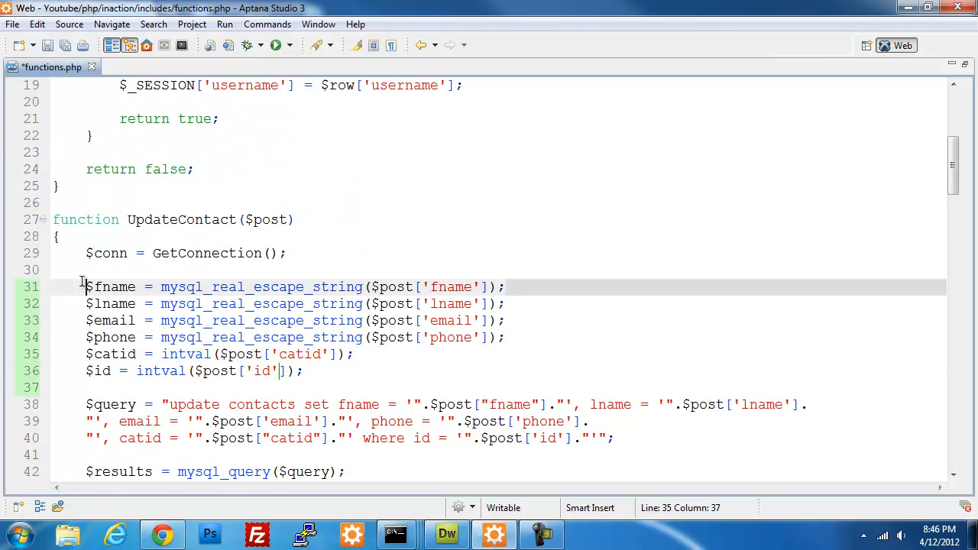
pyautogui.moveTo(86, 287); pyautogui.dragTo(303, 372)
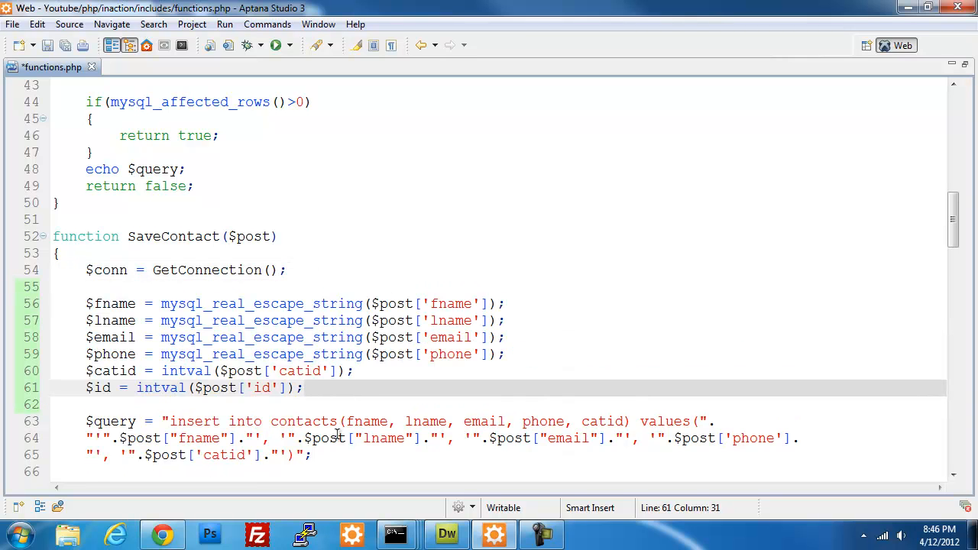
pyautogui.moveTo(130, 440)
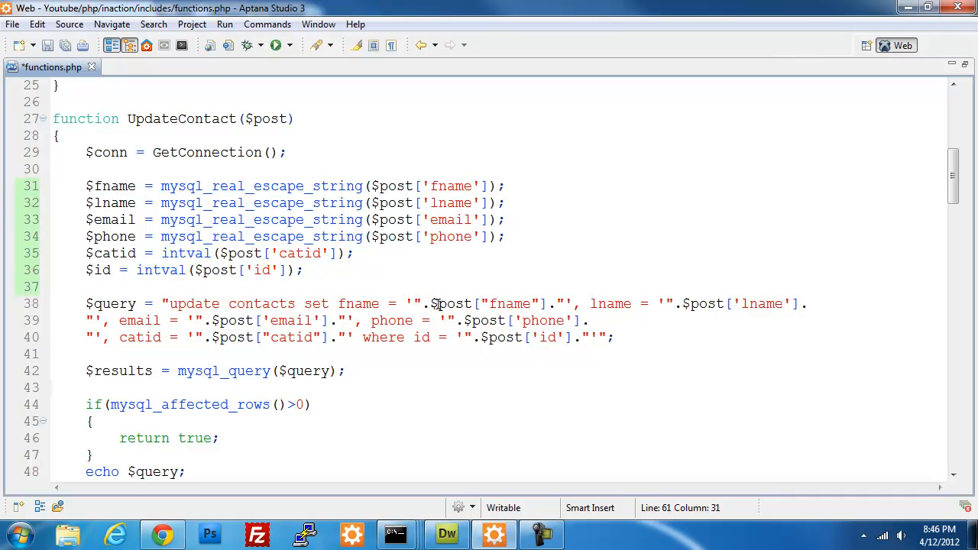
# Replace the $post references in UpdateContact's query with $fname through $id.
pyautogui.doubleClick(453, 302)
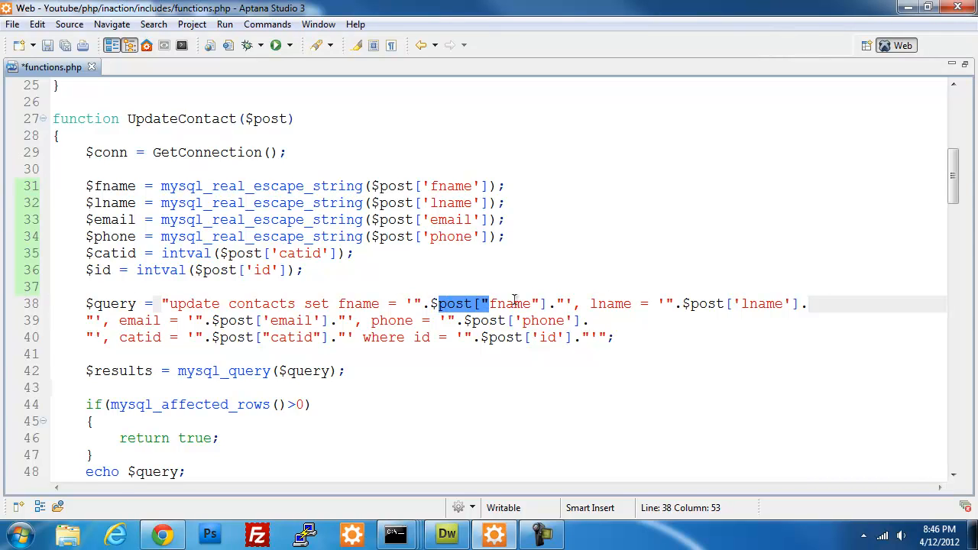
pyautogui.write('$fname')
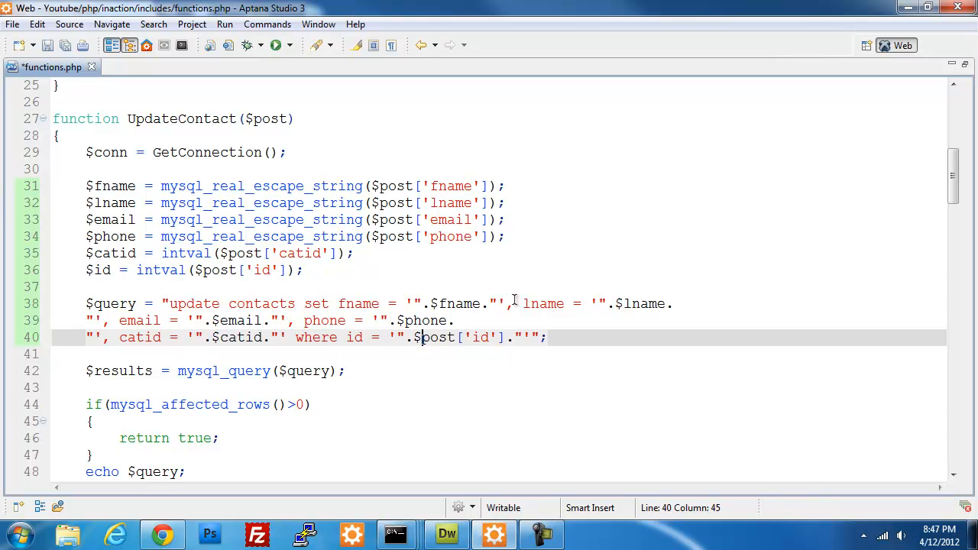
pyautogui.write('$id')
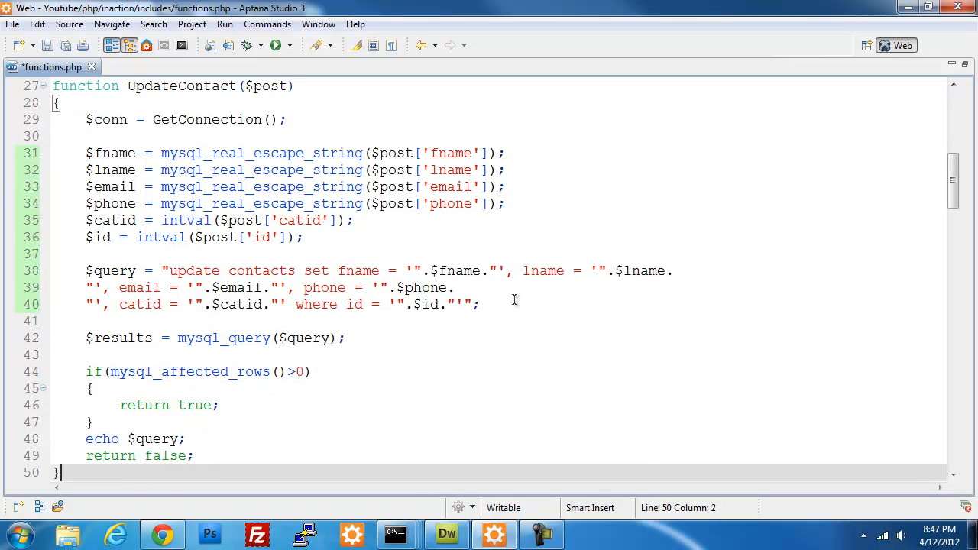
# Scroll through SaveContact to update its insert query to the escaped variables and drop $id.
pyautogui.scroll(-3)
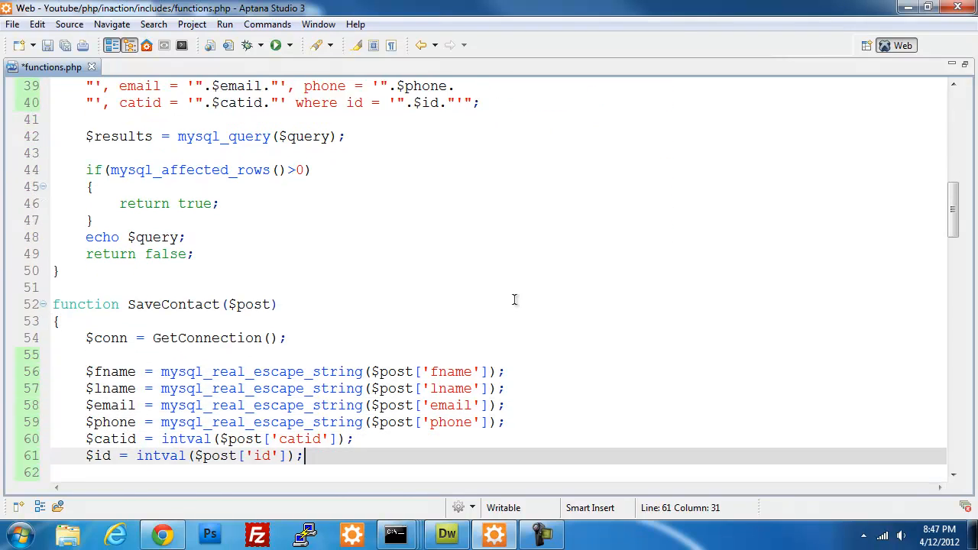
pyautogui.scroll(-3)
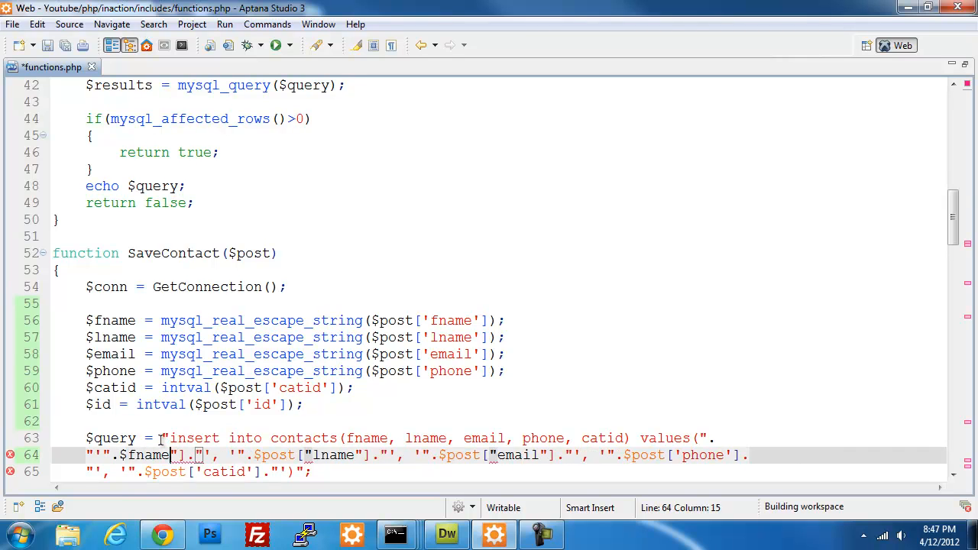
pyautogui.scroll(-3)
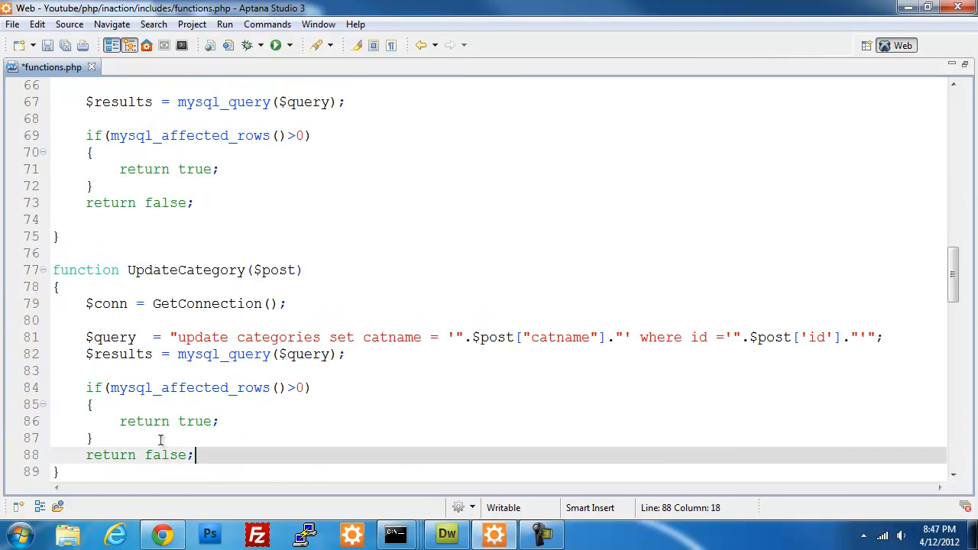
pyautogui.scroll(3)
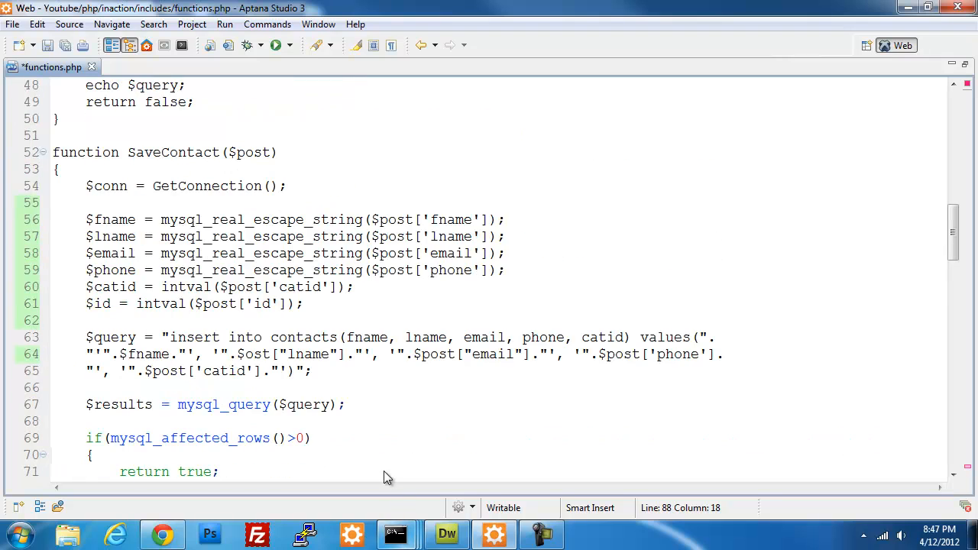
pyautogui.scroll(-3)
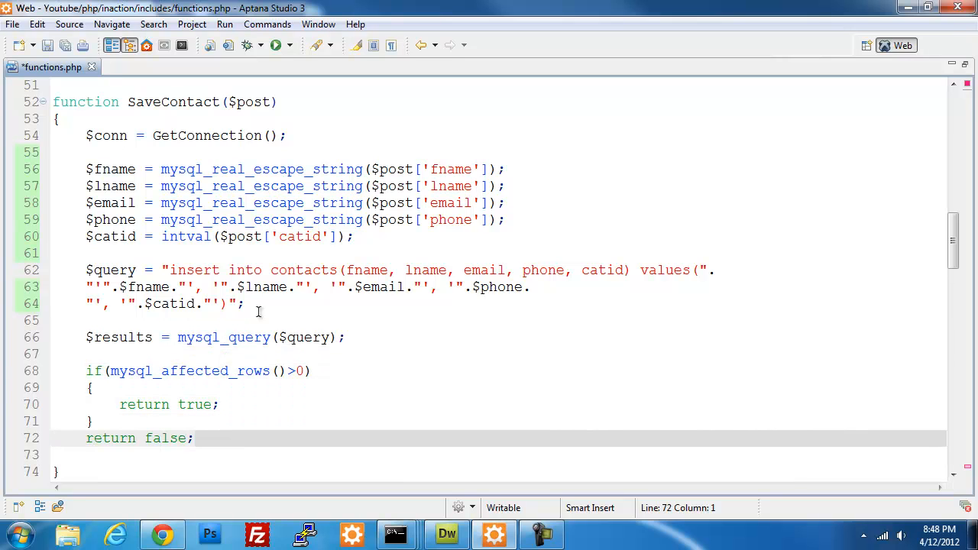
# Add $catname = mysql_real_escape_string($post['catname']) below GetConnection in UpdateCategory.
pyautogui.scroll(-3)
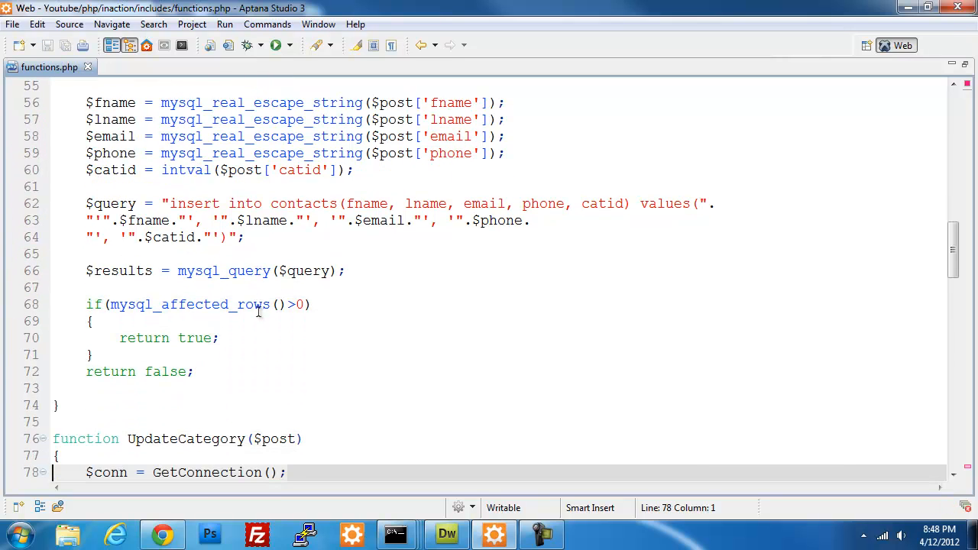
pyautogui.scroll(-3)
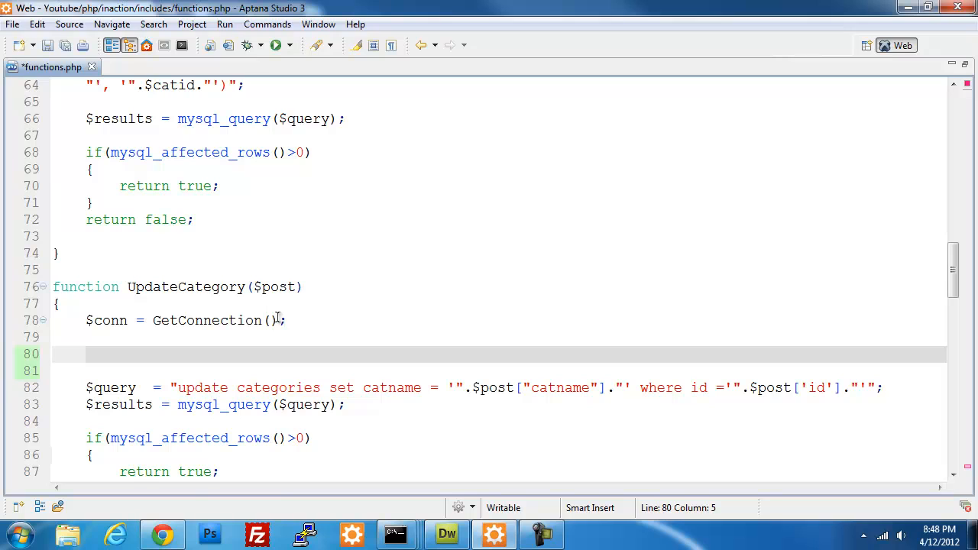
pyautogui.write('$cag')
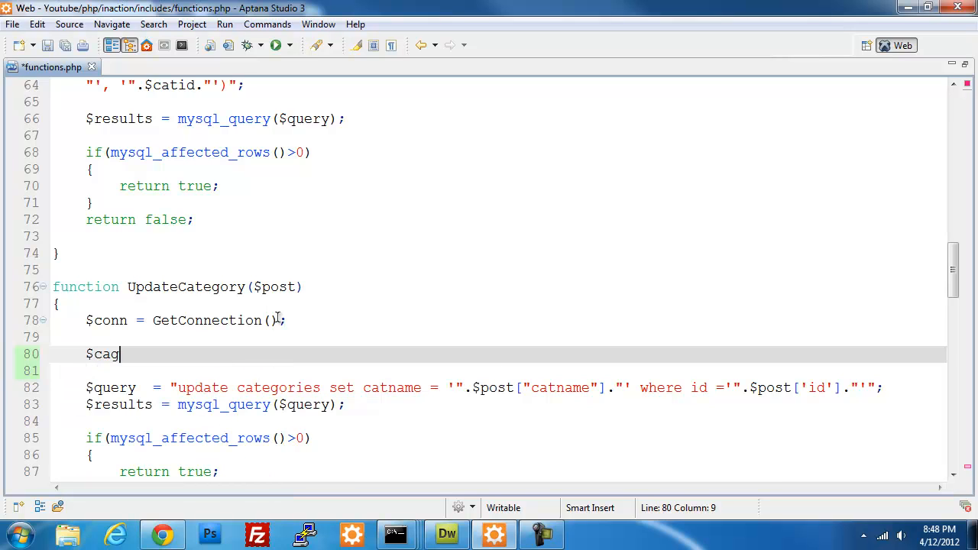
pyautogui.write('tname =')
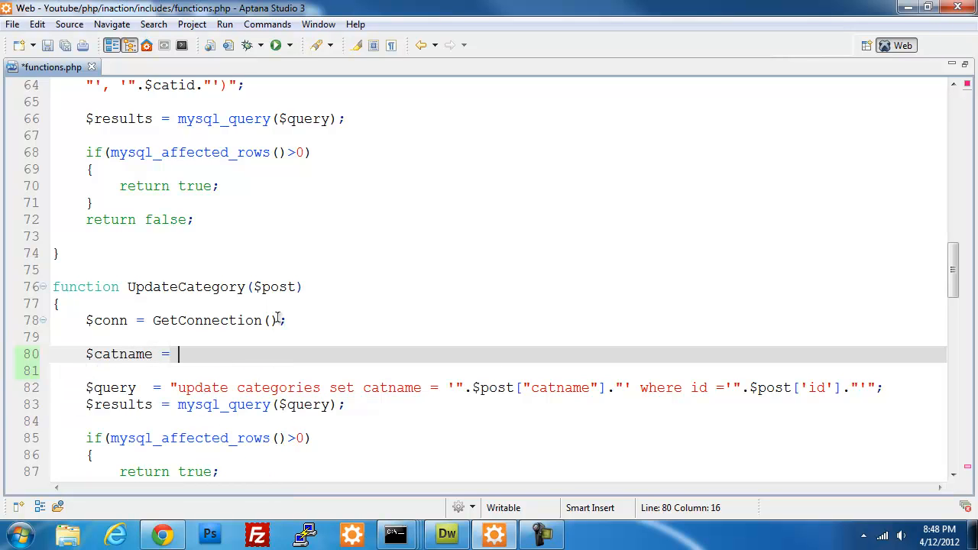
pyautogui.write('mysql+_')
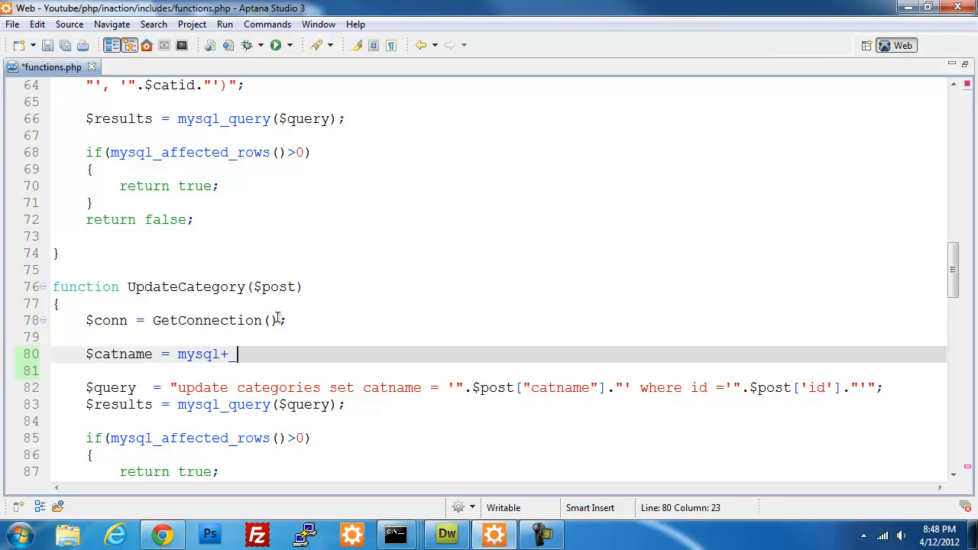
pyautogui.write('real_escape_string($unescaped_string)')
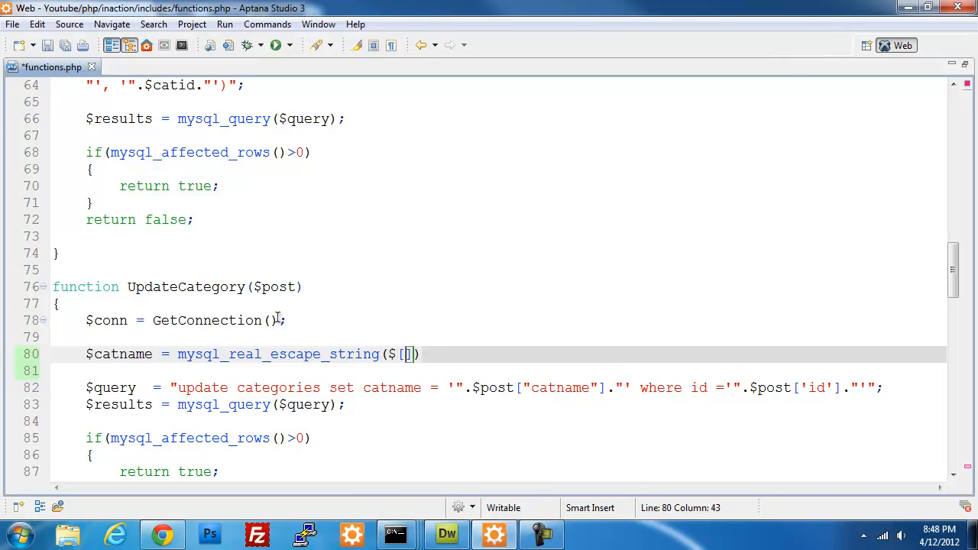
pyautogui.write('$post')
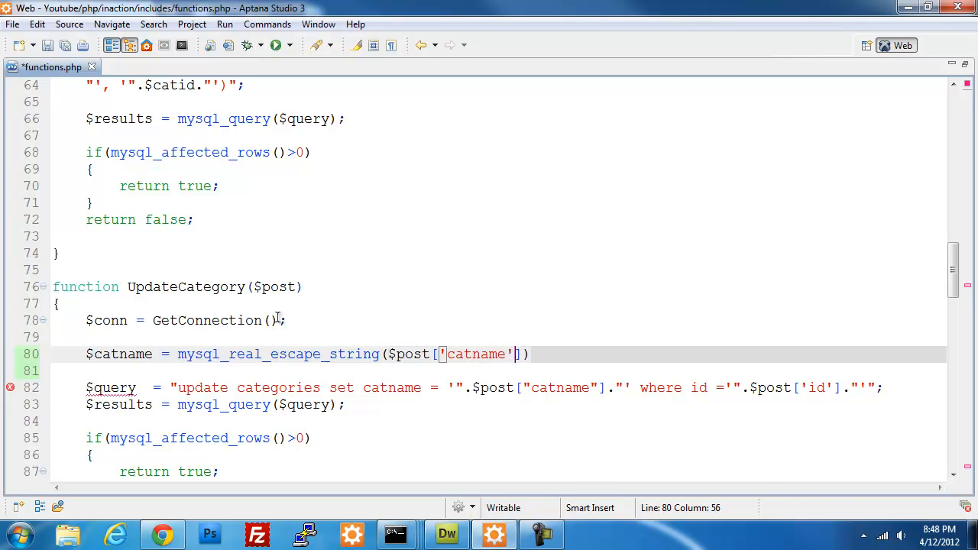
# Add $id = intval($post['id']); in UpdateCategory.
pyautogui.write('$id =')
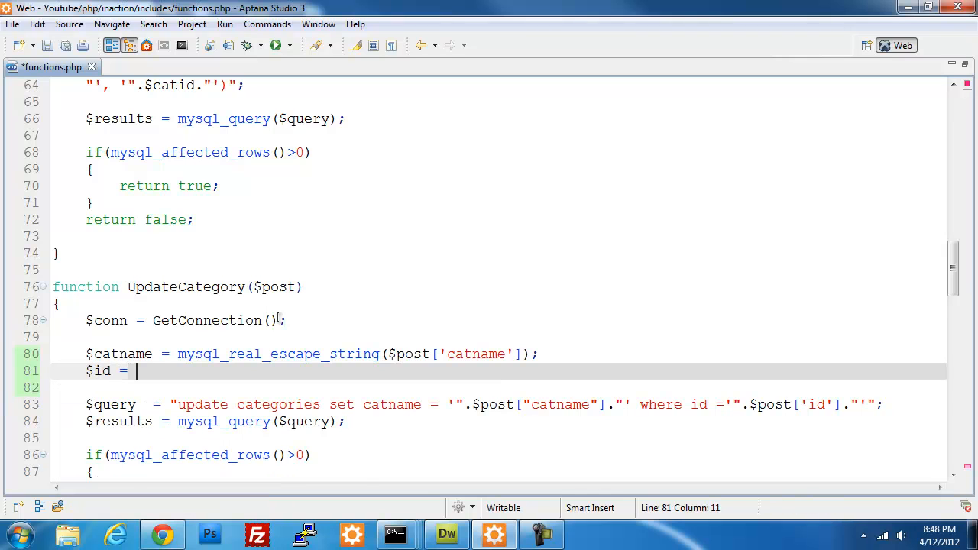
pyautogui.write('intval($post[')
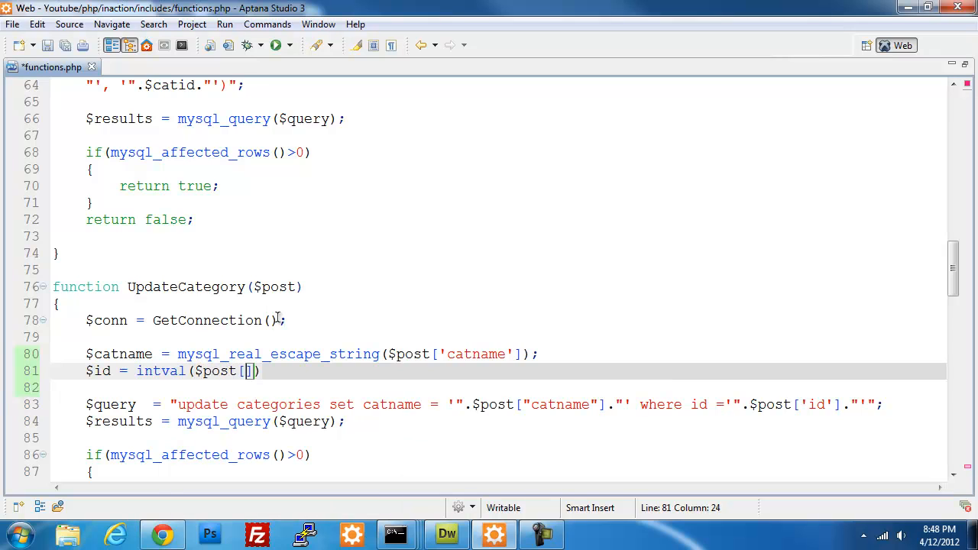
pyautogui.write("'id'")
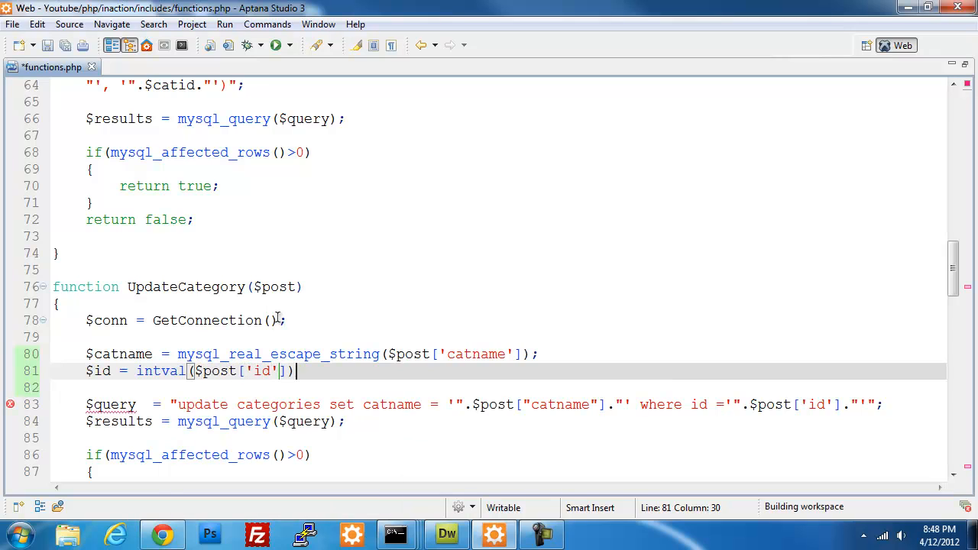
pyautogui.write(';')
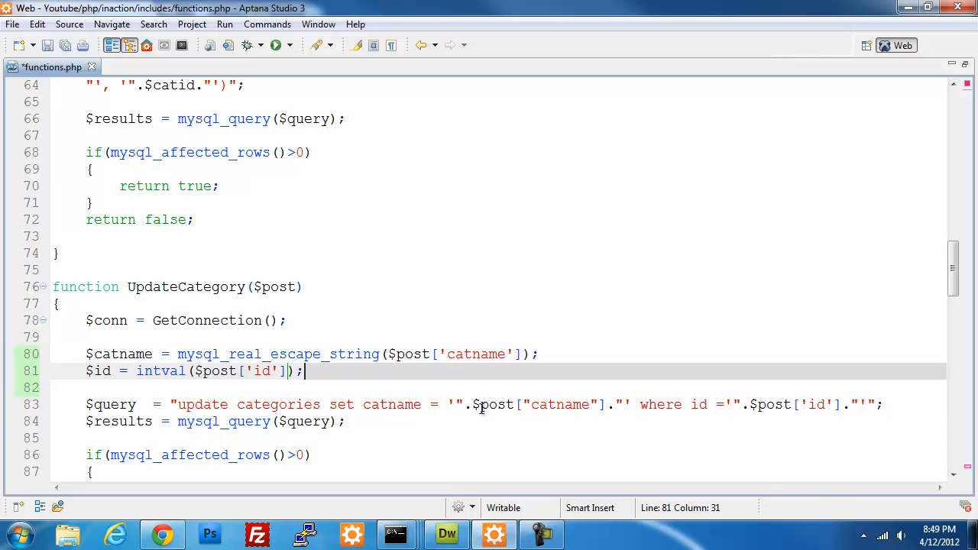
# Replace $post["catname"] and $post['id'] in UpdateCategory's query with $catname and $id.
pyautogui.click(520, 403)
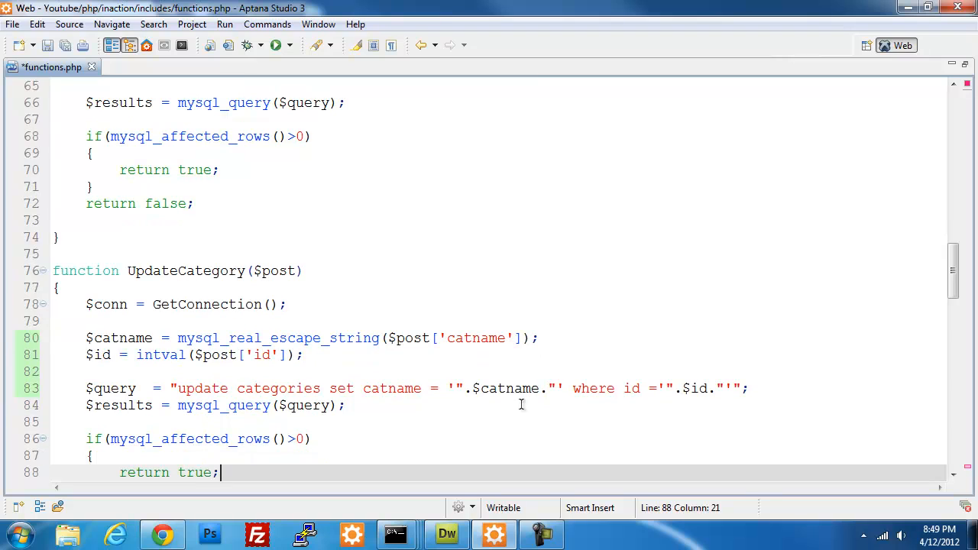
pyautogui.scroll(-3)
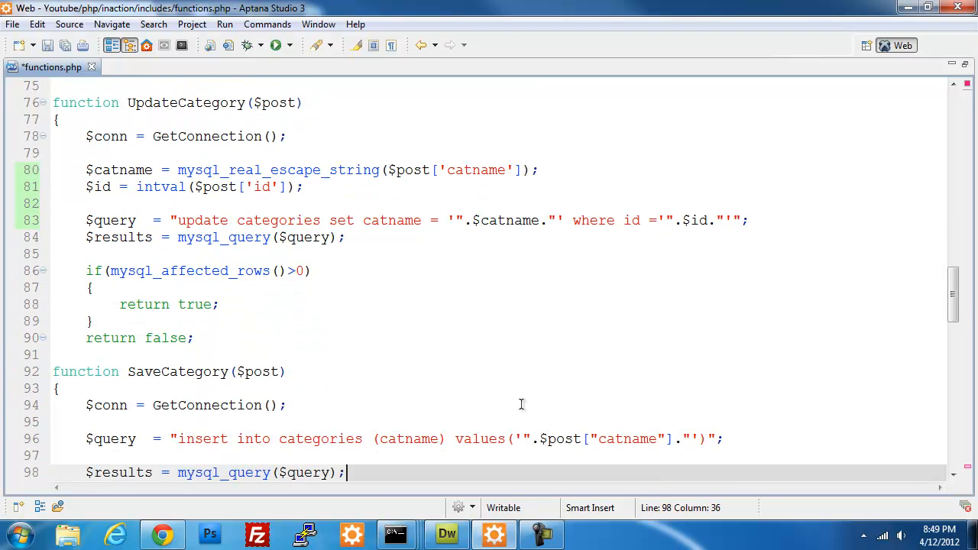